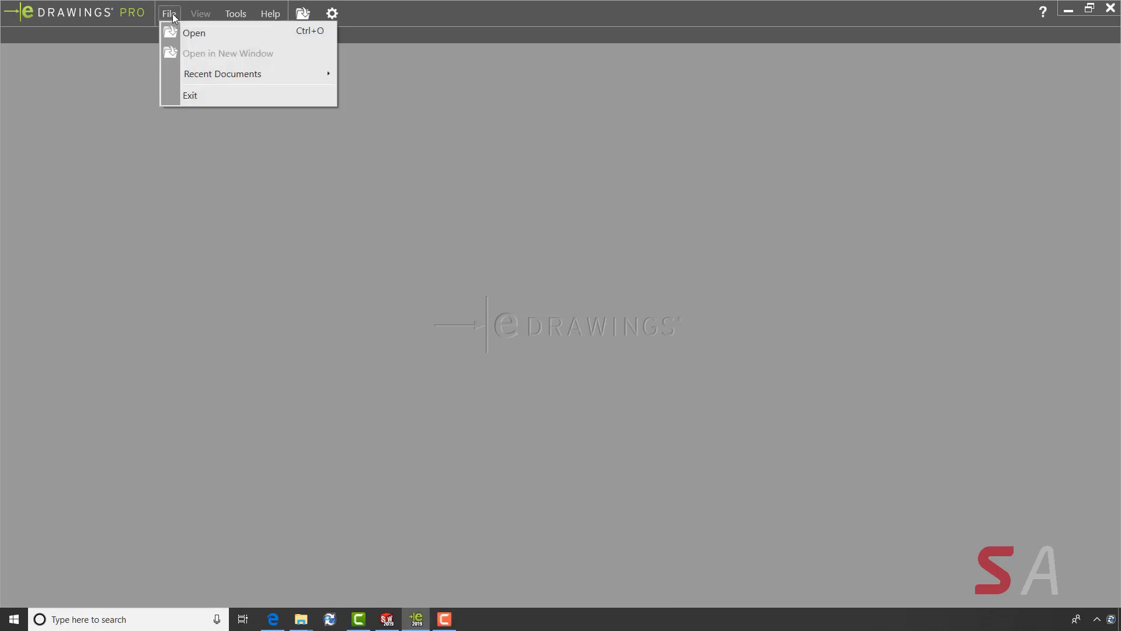
Step: Browse to SE Training > actuator clamp and select Actuator Clamp.Asm in the Open dialog
{"action": "left_click", "coordinate": [195, 33]}
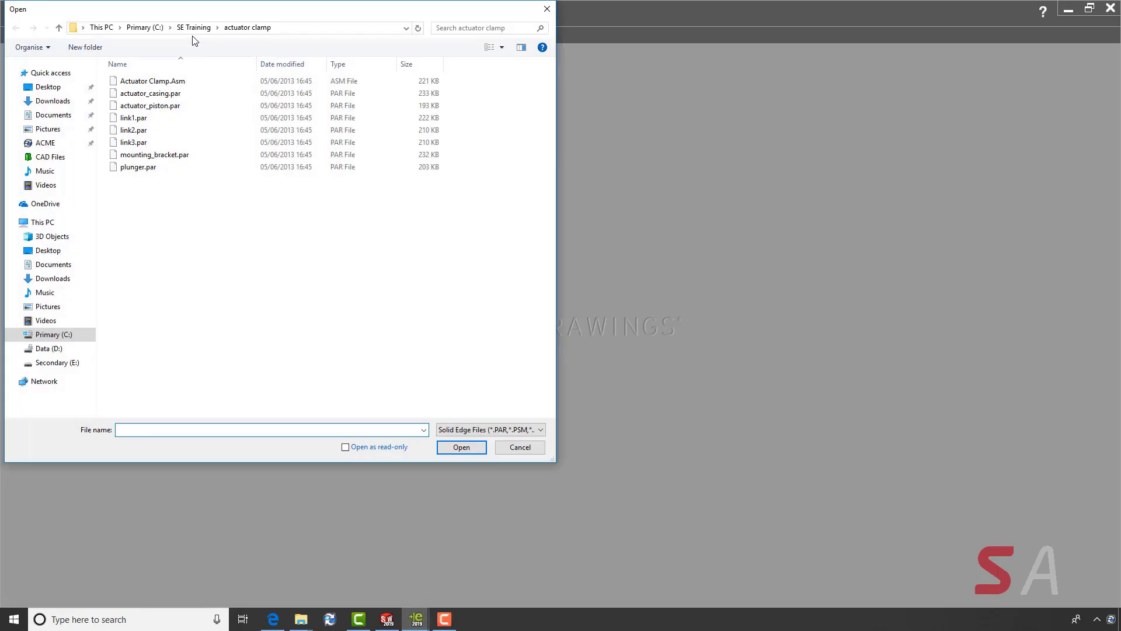
{"action": "left_click", "coordinate": [490, 430]}
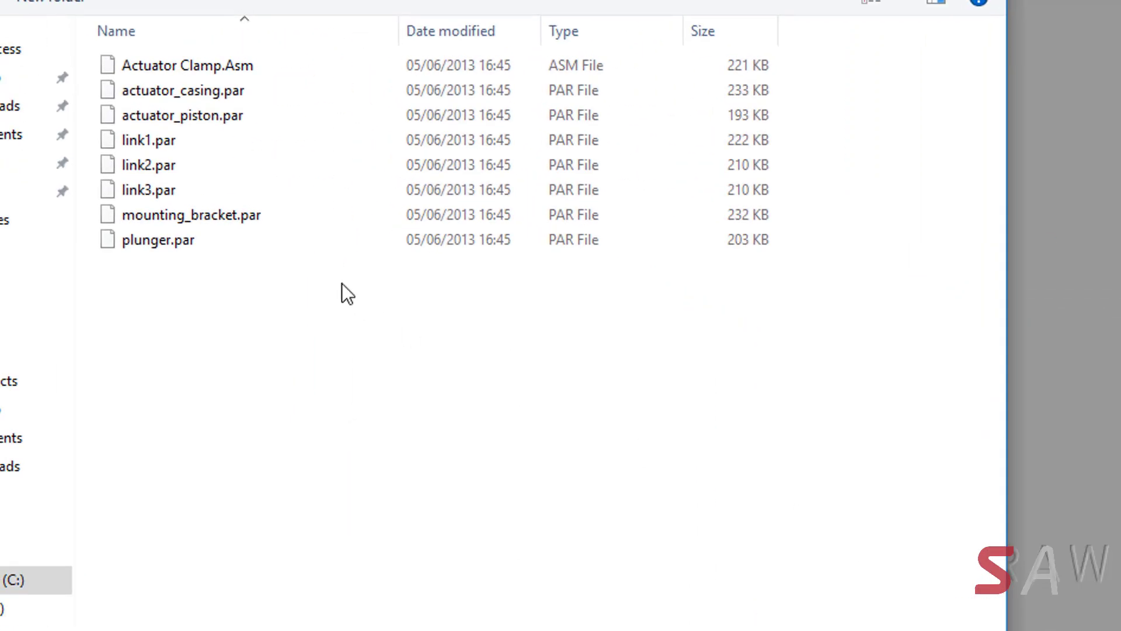
{"action": "left_click", "coordinate": [184, 65]}
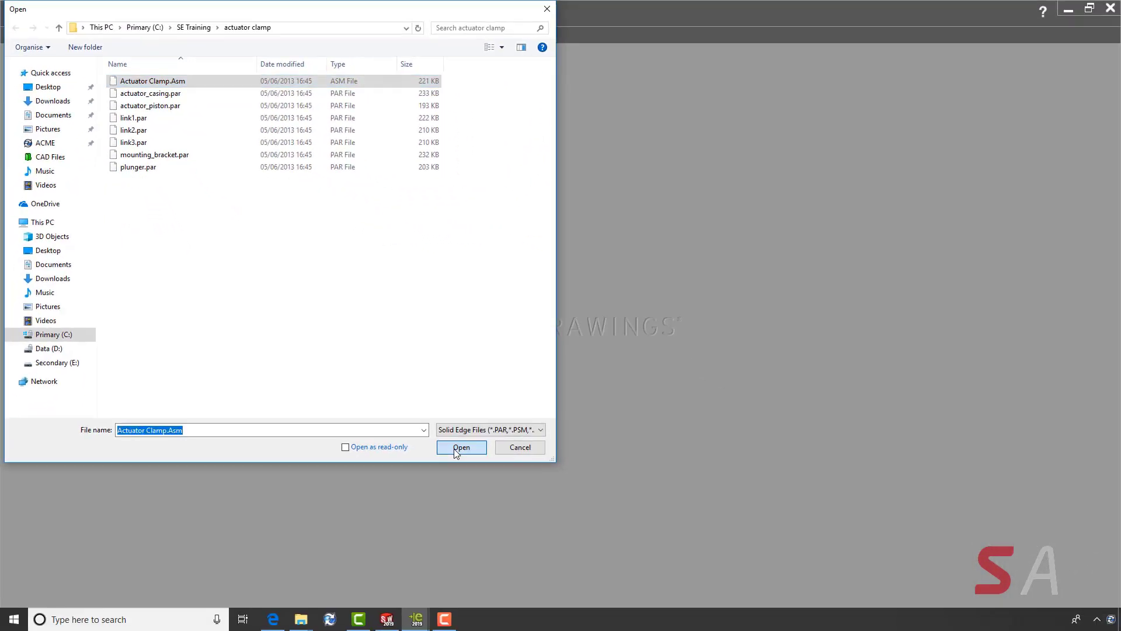
Step: Open Actuator Clamp.Asm and display it in the Shaded with Edges style
{"action": "left_click", "coordinate": [461, 446]}
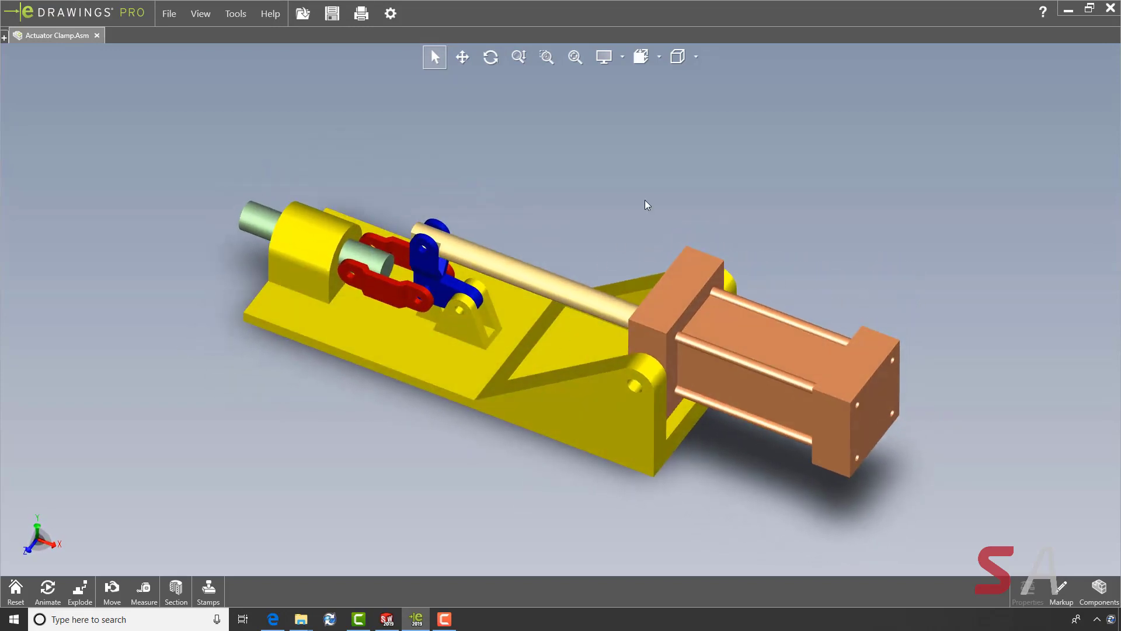
{"action": "left_click", "coordinate": [693, 55]}
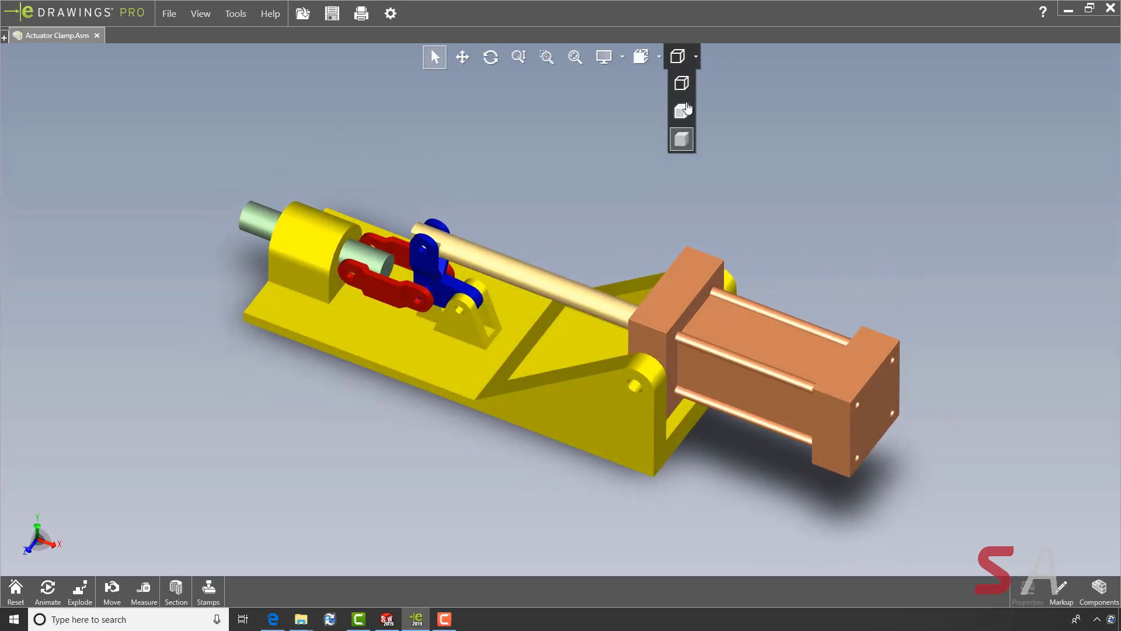
{"action": "left_click", "coordinate": [681, 140]}
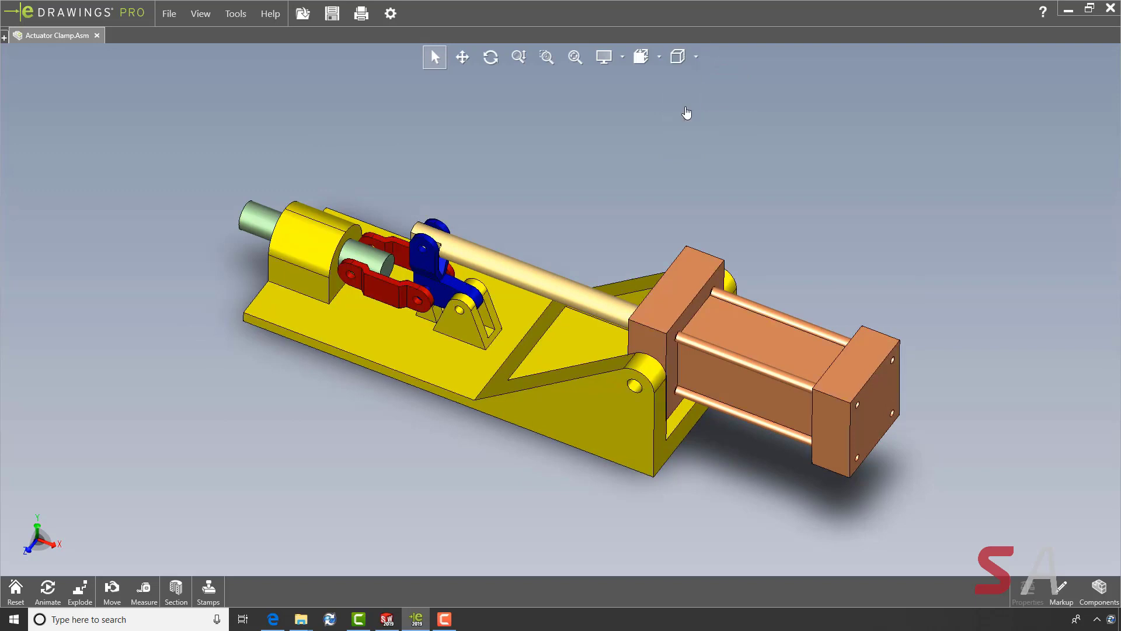
{"action": "mouse_move", "coordinate": [143, 588]}
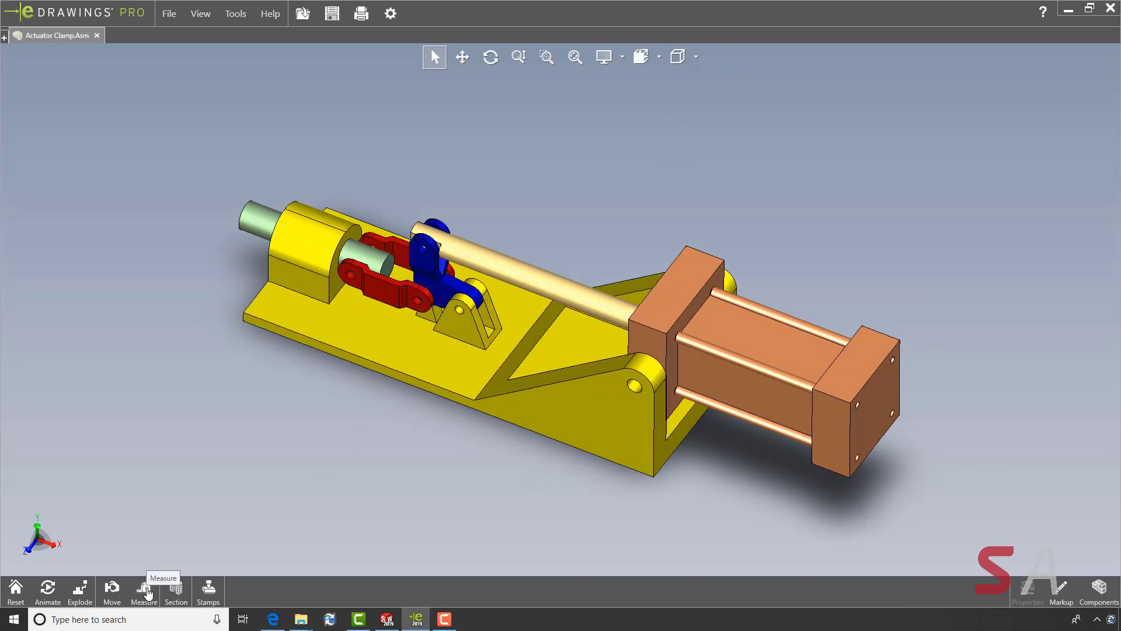
{"action": "left_click", "coordinate": [144, 590]}
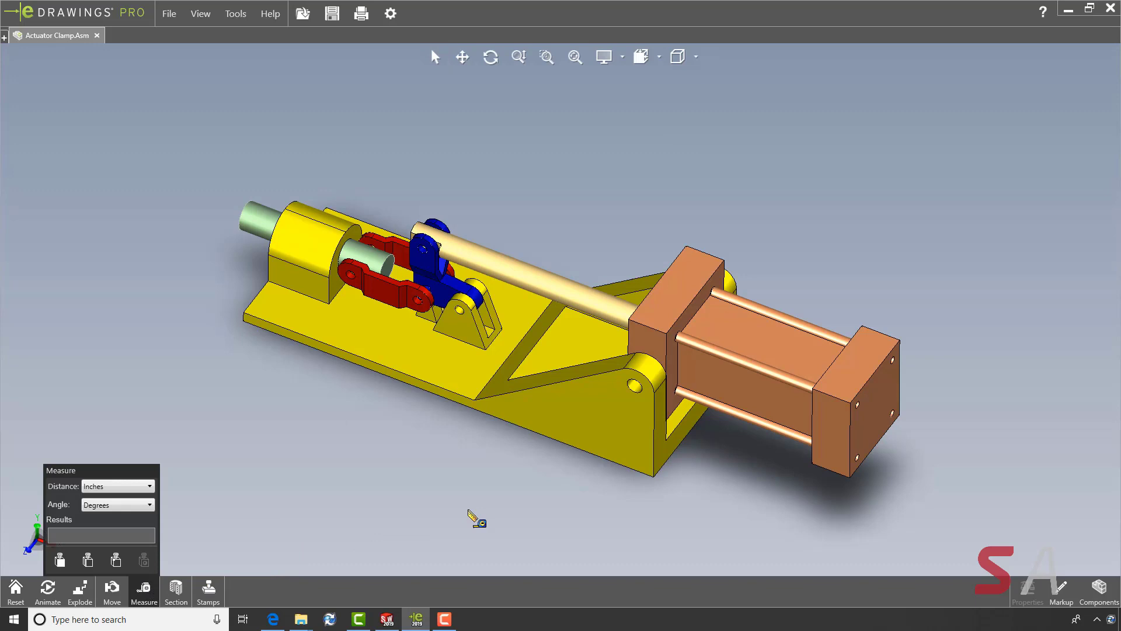
{"action": "mouse_move", "coordinate": [635, 390]}
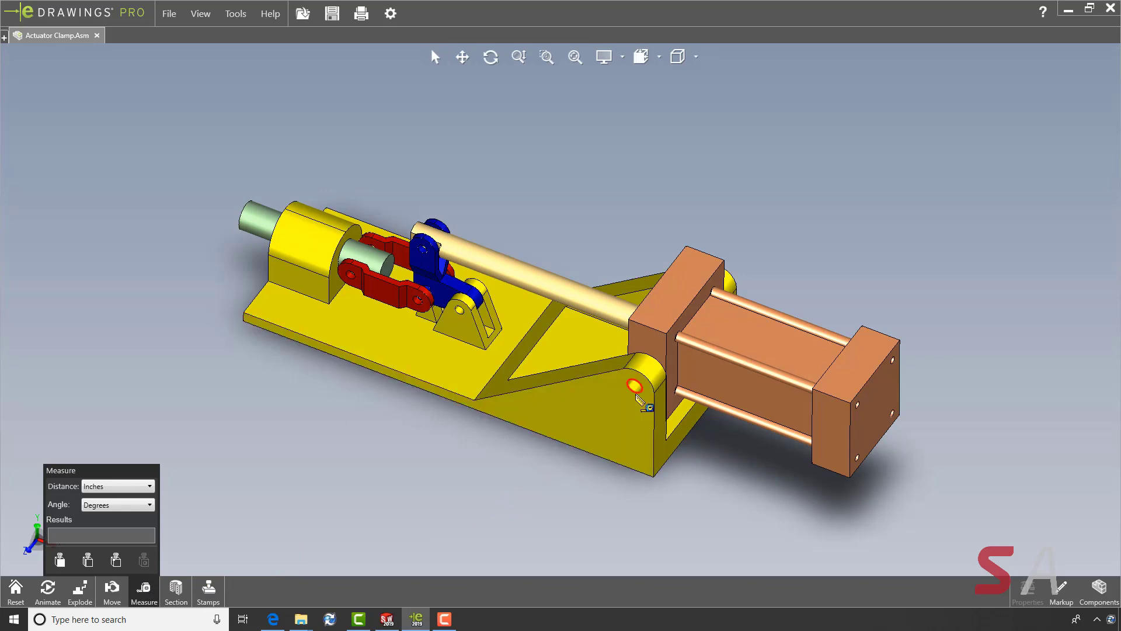
{"action": "left_click", "coordinate": [631, 386]}
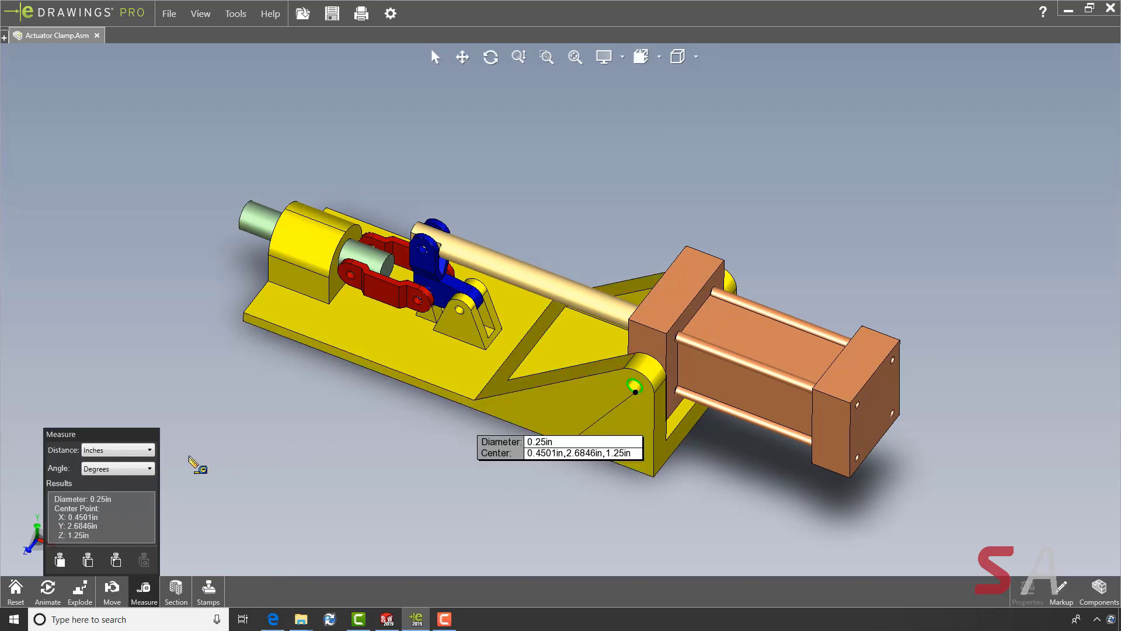
{"action": "left_click", "coordinate": [149, 449]}
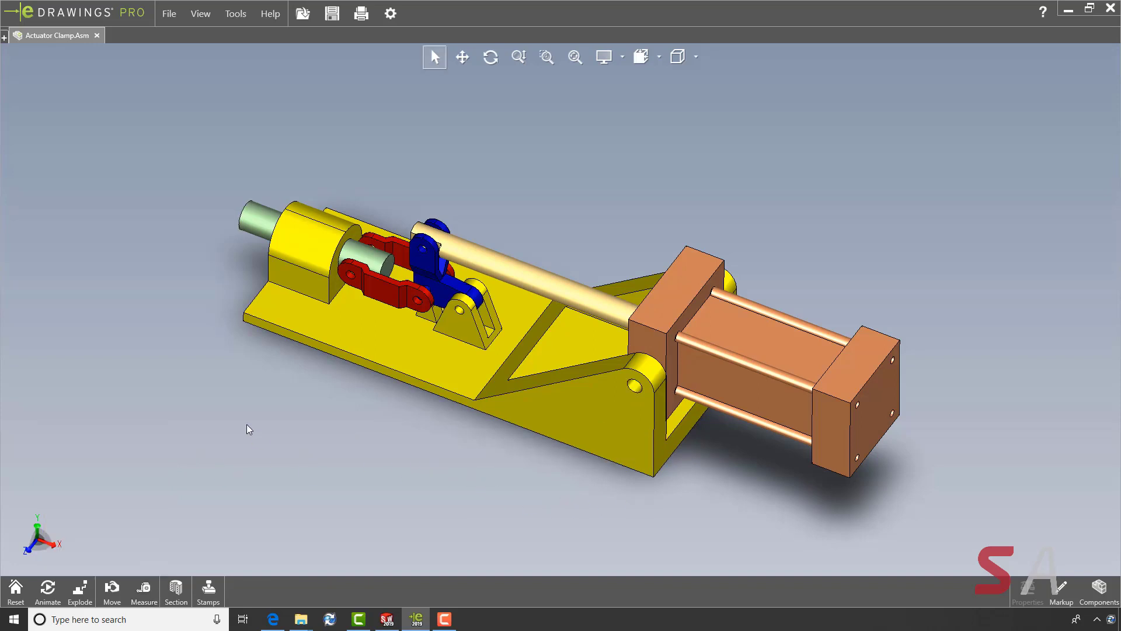
{"action": "mouse_move", "coordinate": [622, 60]}
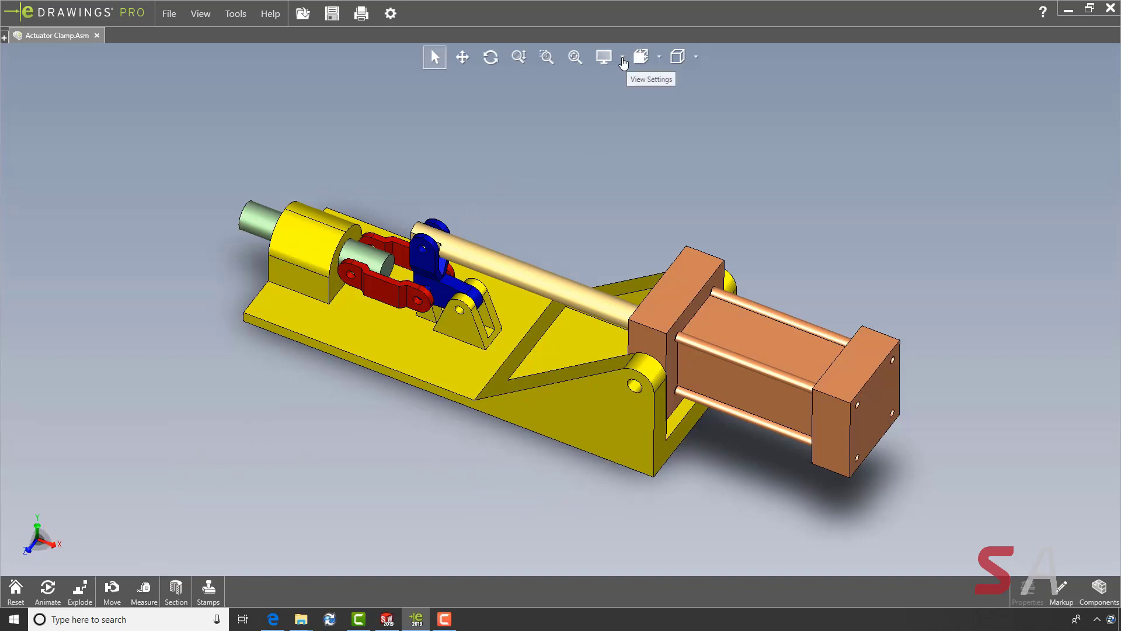
Step: Enable Ambient Occlusion shading on the clamp, orbit it side-on, then close the assembly
{"action": "left_click", "coordinate": [622, 56]}
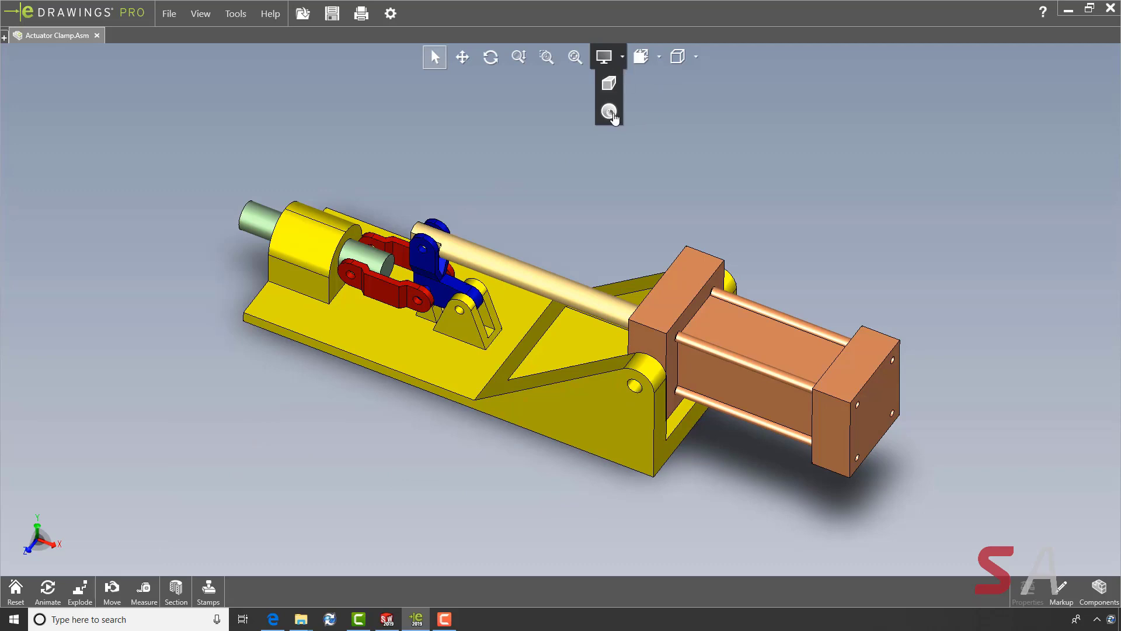
{"action": "mouse_move", "coordinate": [609, 110]}
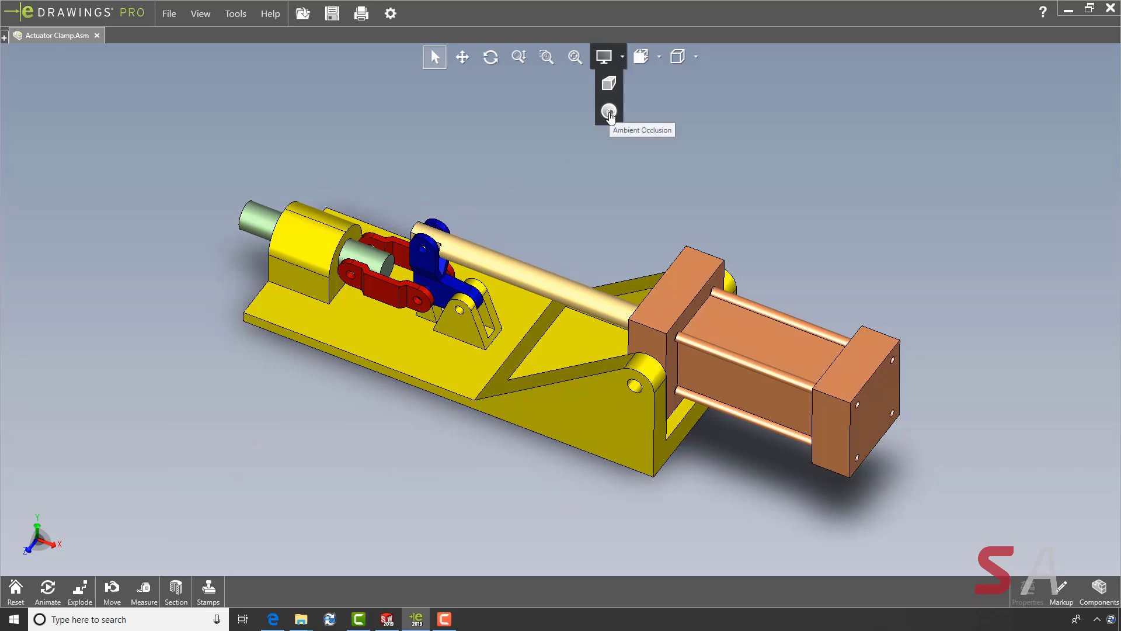
{"action": "left_click", "coordinate": [609, 110]}
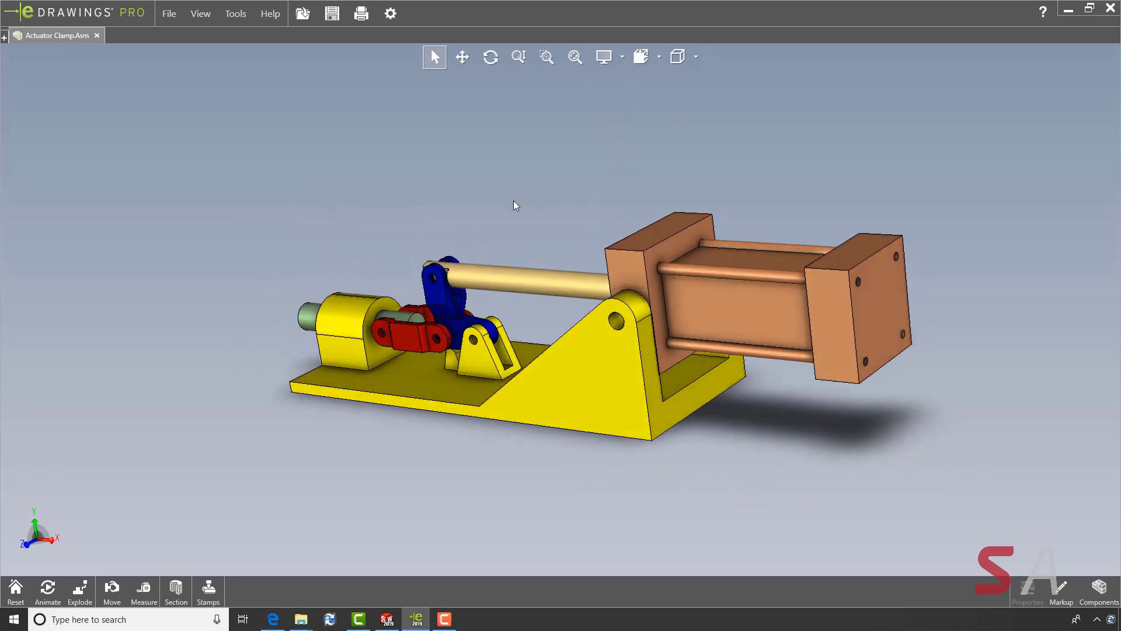
{"action": "left_click_drag", "start_coordinate": [515, 206], "coordinate": [607, 247]}
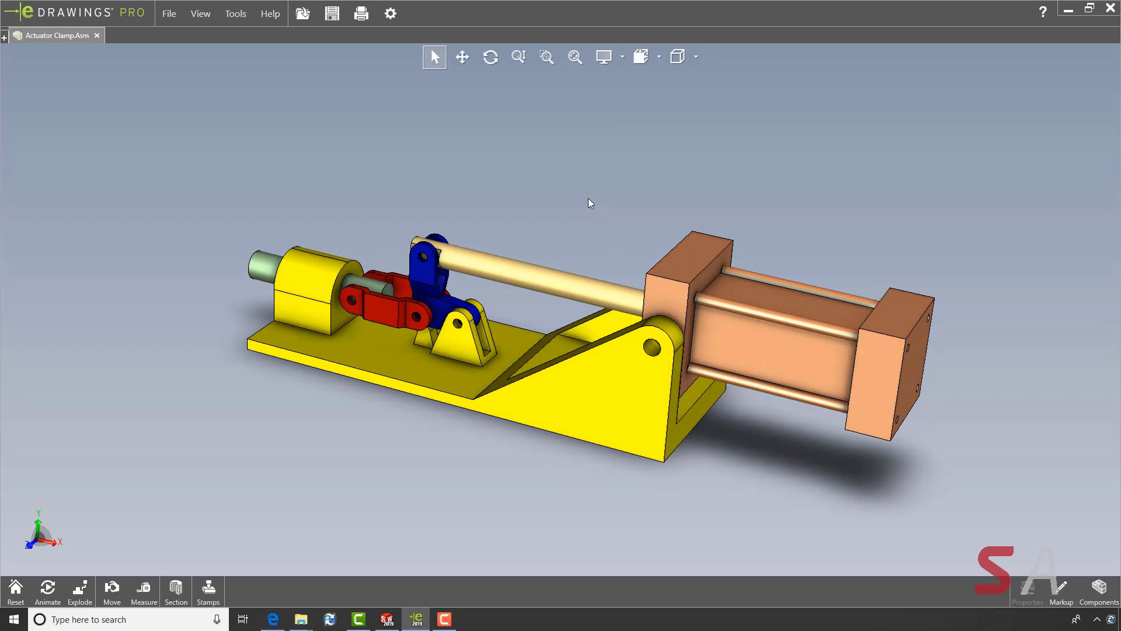
{"action": "mouse_move", "coordinate": [117, 64]}
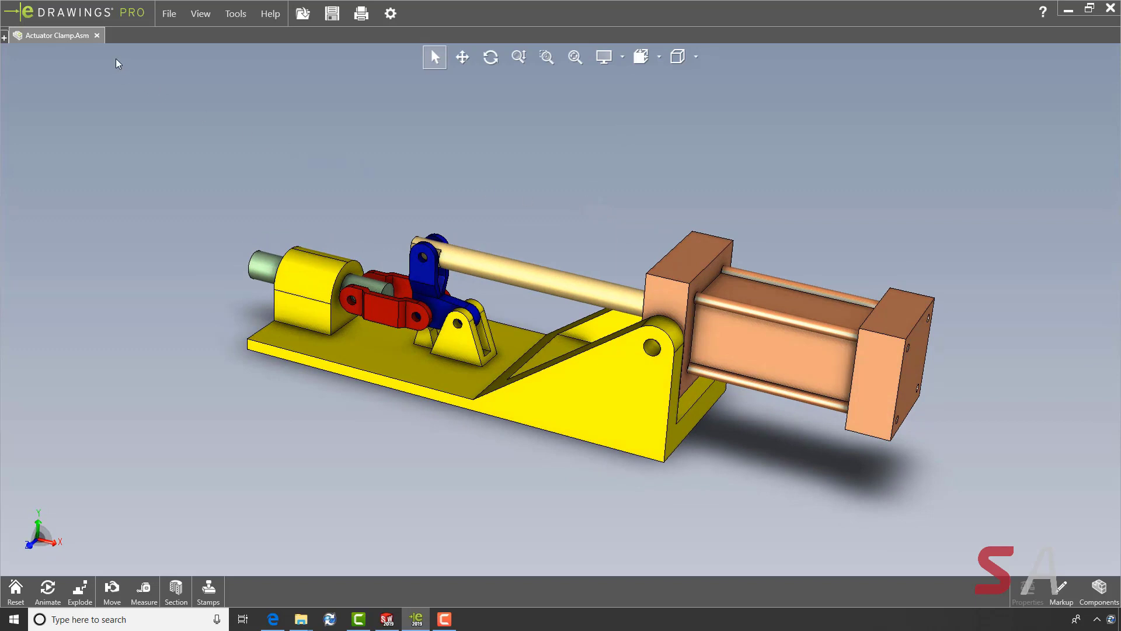
{"action": "left_click", "coordinate": [170, 13]}
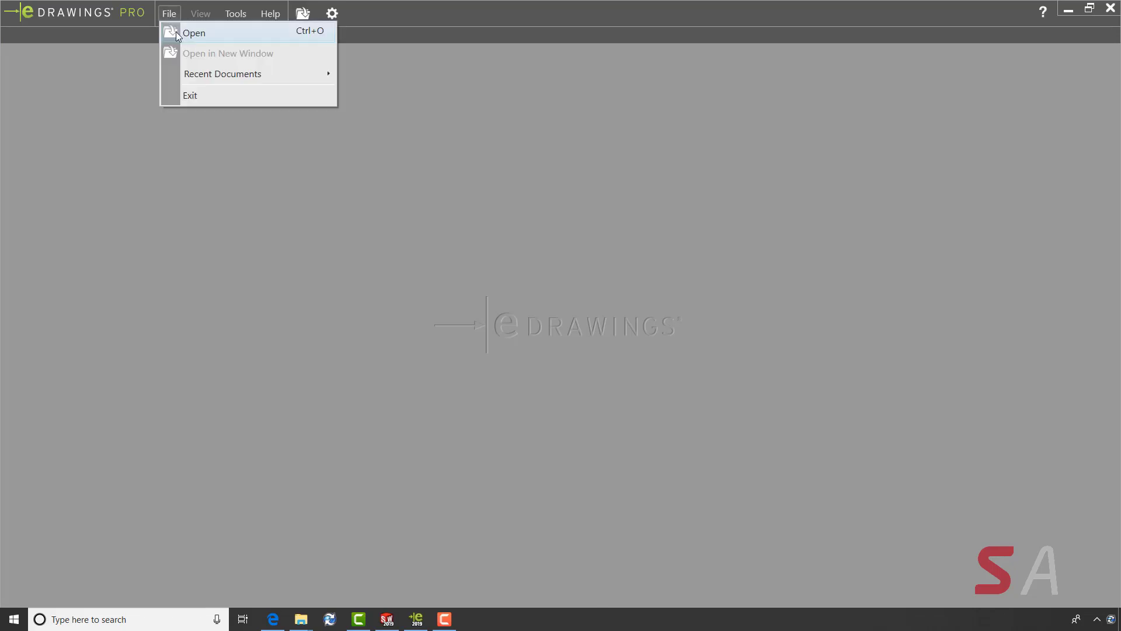
Step: Select Panel, Table Top.SLDPRT in CAD Files, preview its Meat Tray configuration, and open it
{"action": "left_click", "coordinate": [196, 32]}
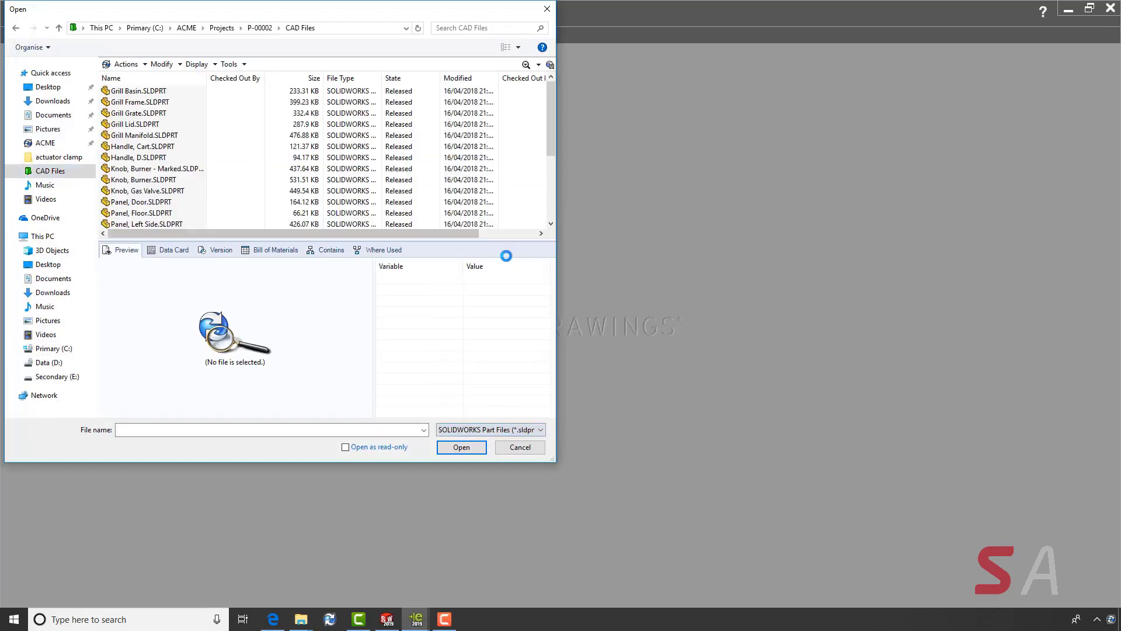
{"action": "left_click", "coordinate": [153, 191]}
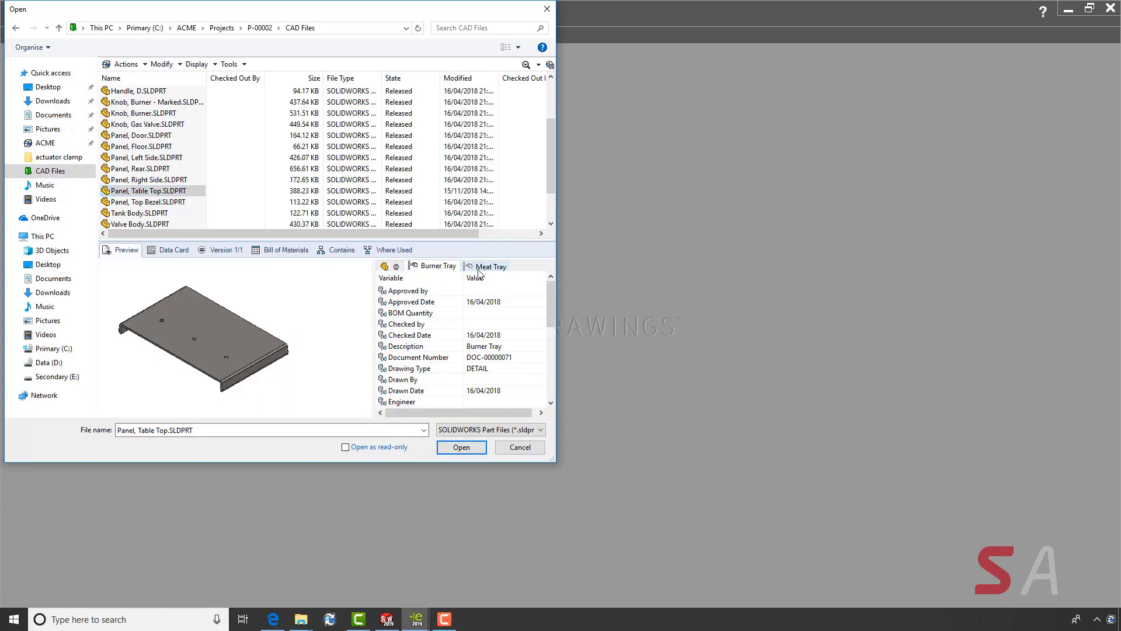
{"action": "left_click", "coordinate": [490, 267]}
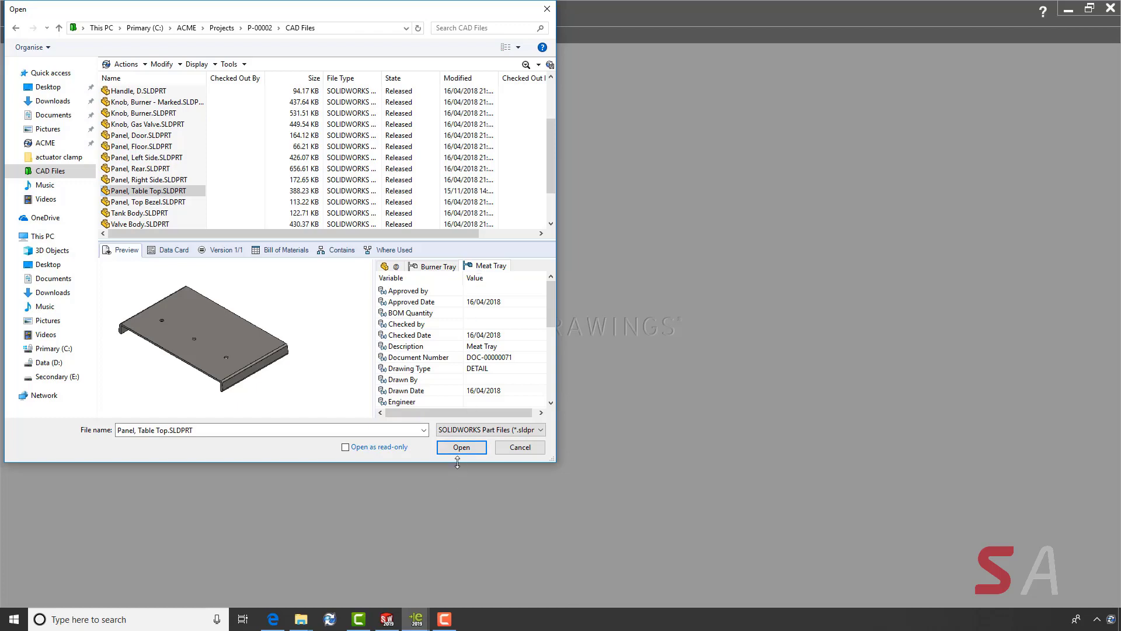
{"action": "left_click", "coordinate": [460, 447]}
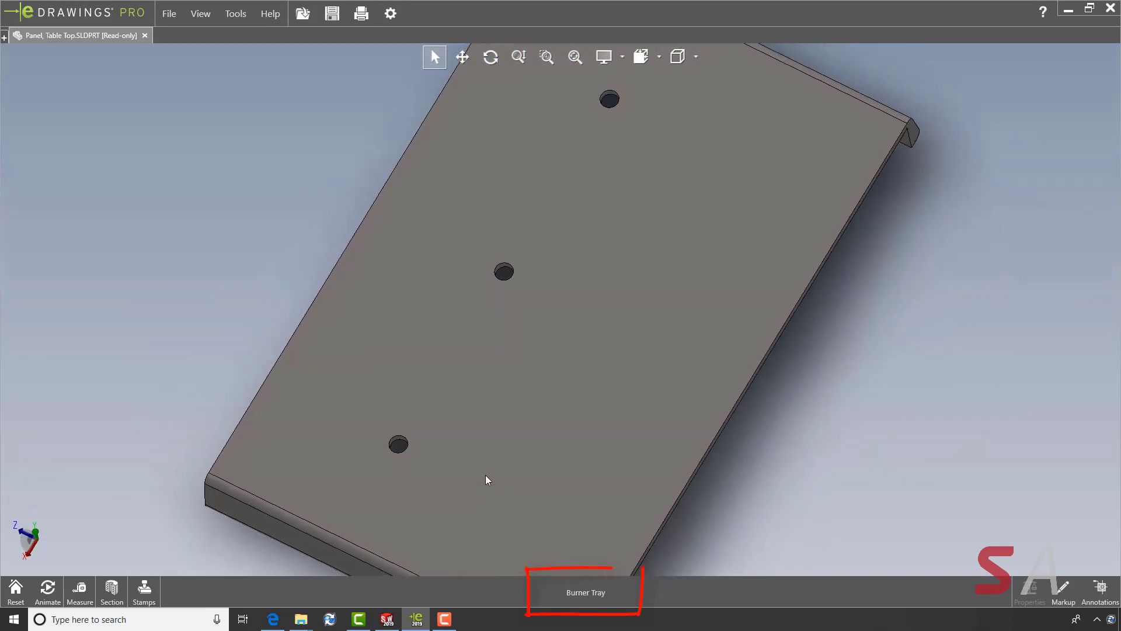
Step: Rotate the table-top panel to inspect its Burner Tray configuration
{"action": "left_click_drag", "start_coordinate": [485, 480], "coordinate": [465, 416]}
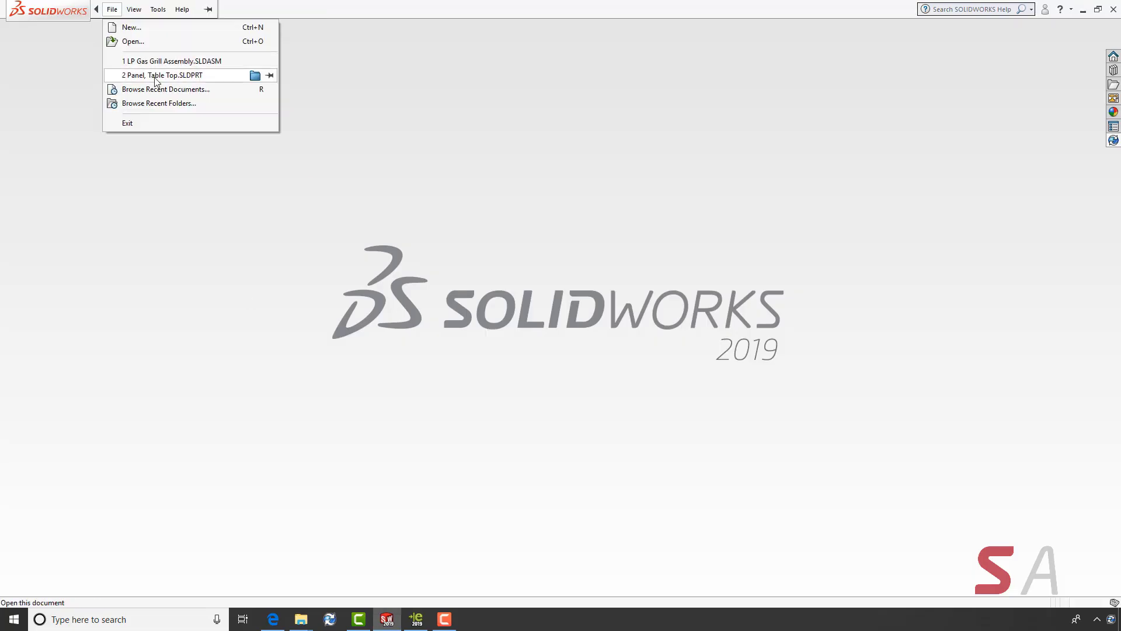
Step: Open the recent Panel, Table Top part, activate Burner Tray over Meat Tray, and save the part
{"action": "left_click", "coordinate": [166, 75]}
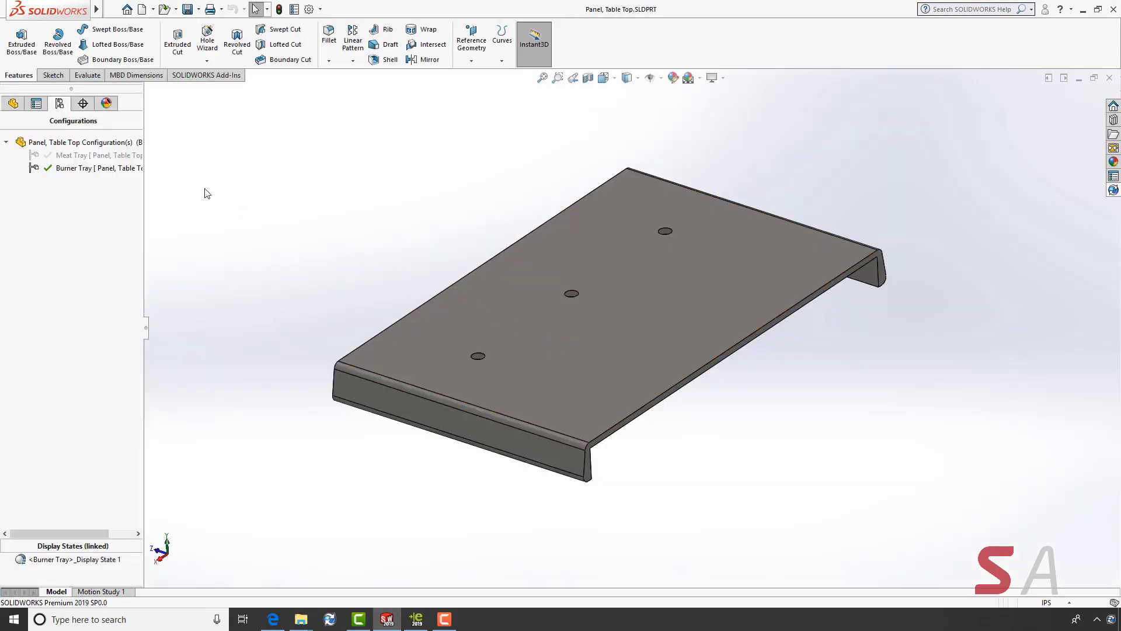
{"action": "double_click", "coordinate": [69, 154]}
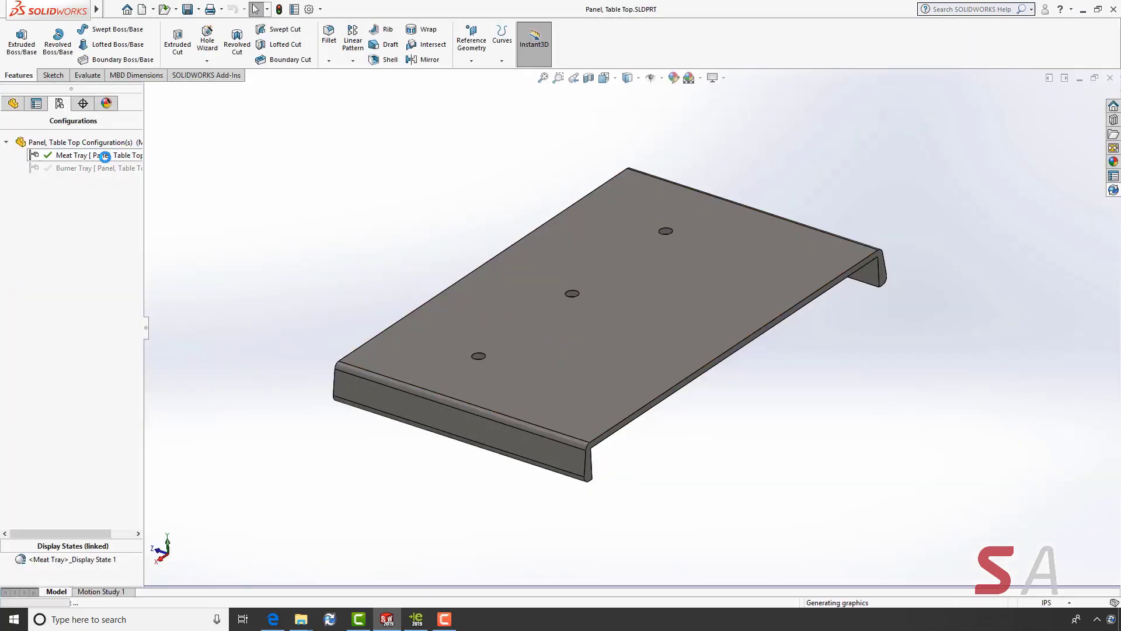
{"action": "double_click", "coordinate": [72, 168]}
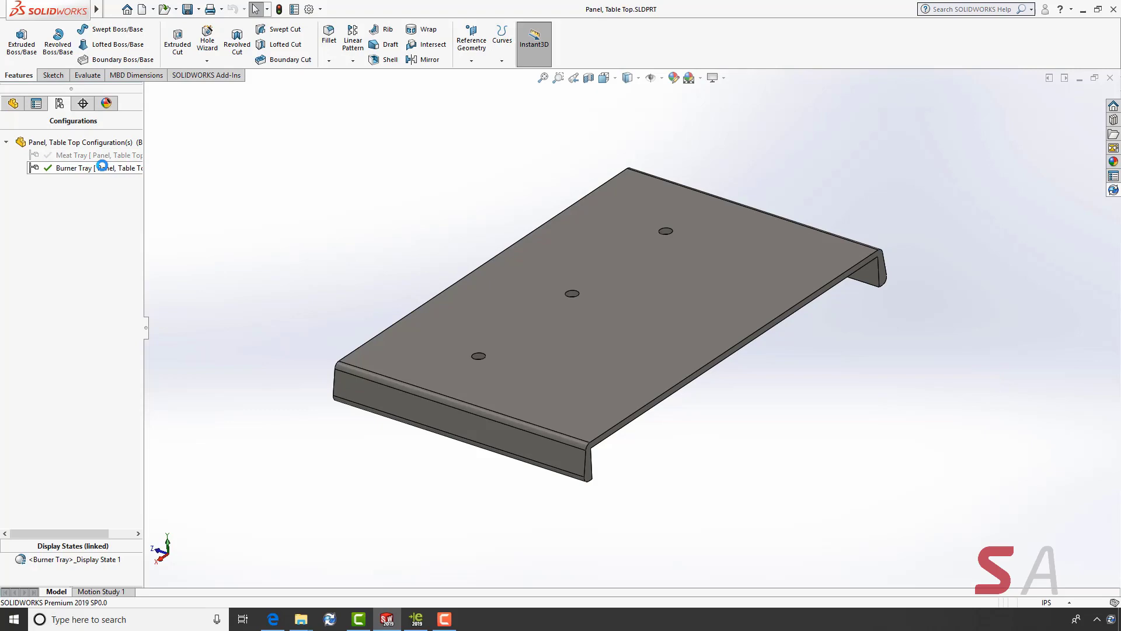
{"action": "right_click", "coordinate": [76, 154]}
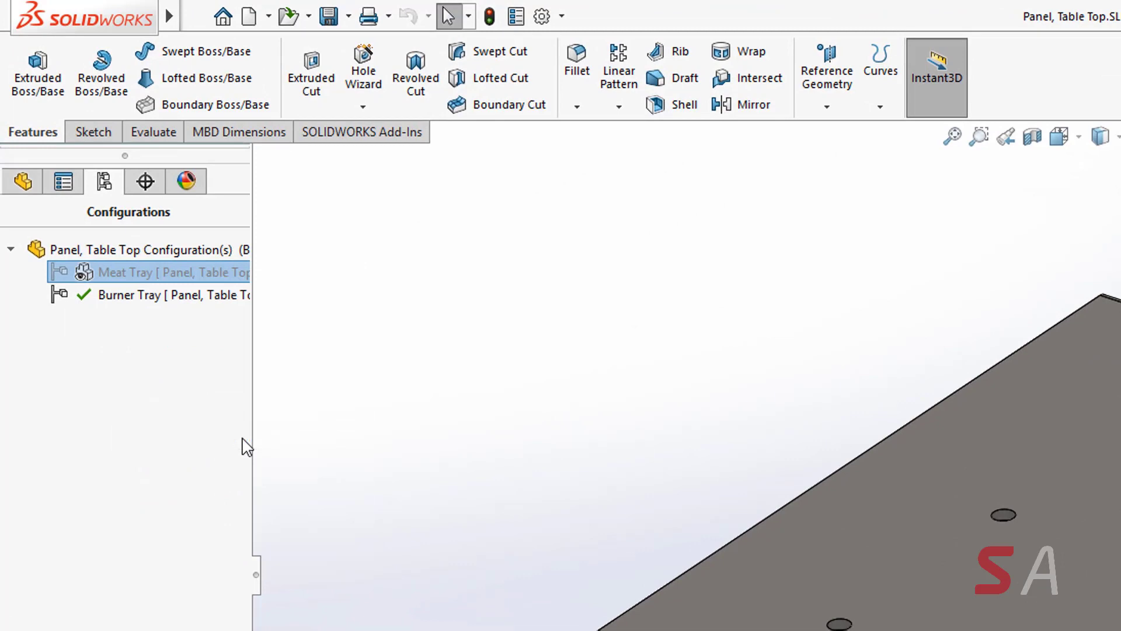
{"action": "right_click", "coordinate": [134, 294]}
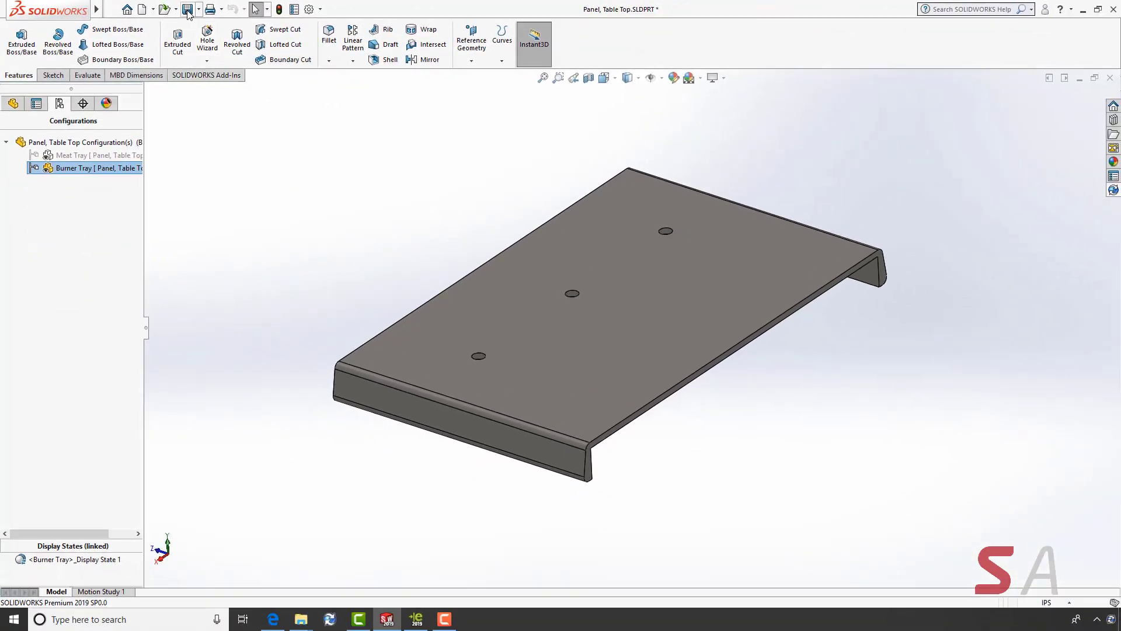
{"action": "left_click", "coordinate": [191, 9]}
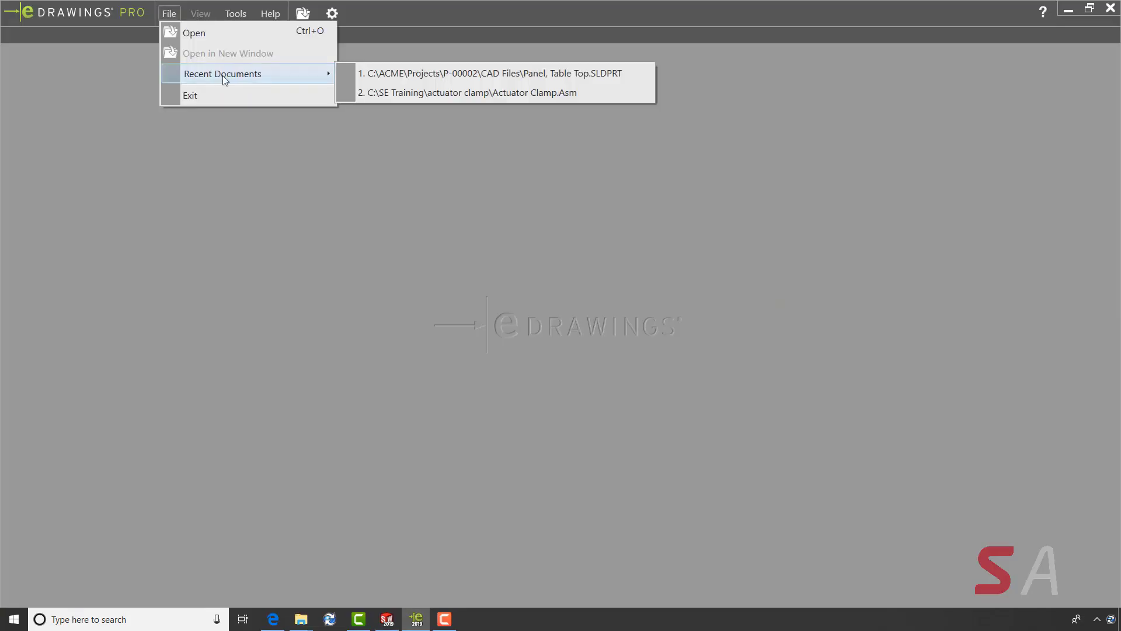
Step: Reopen Panel, Table Top.SLDPRT from Recent Documents and show its configurations list
{"action": "left_click", "coordinate": [497, 72]}
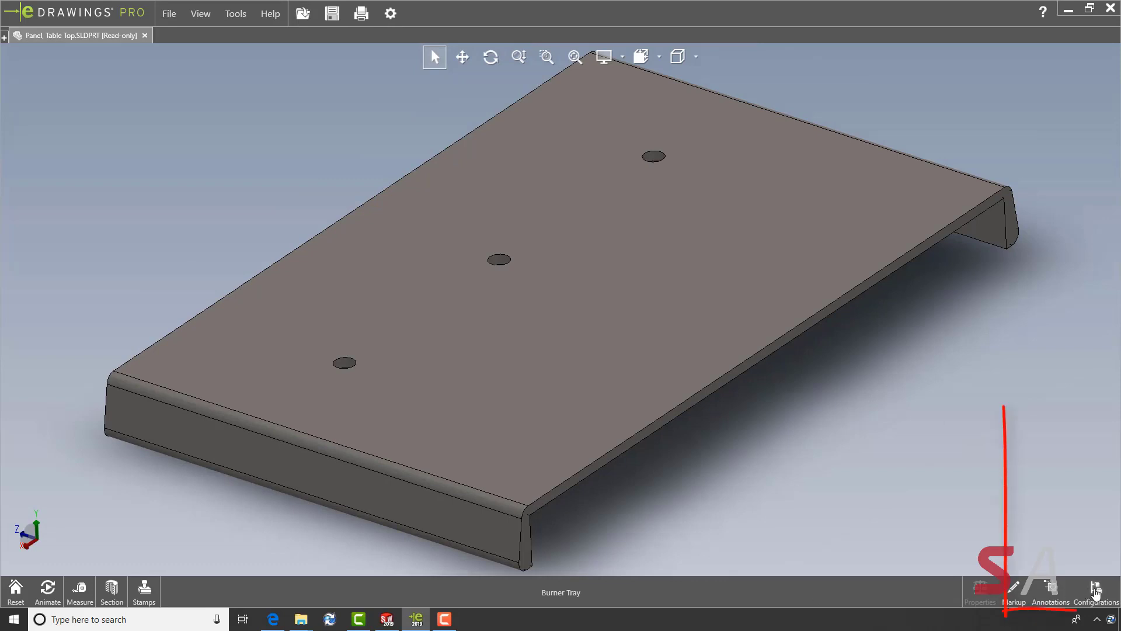
{"action": "left_click", "coordinate": [1094, 592]}
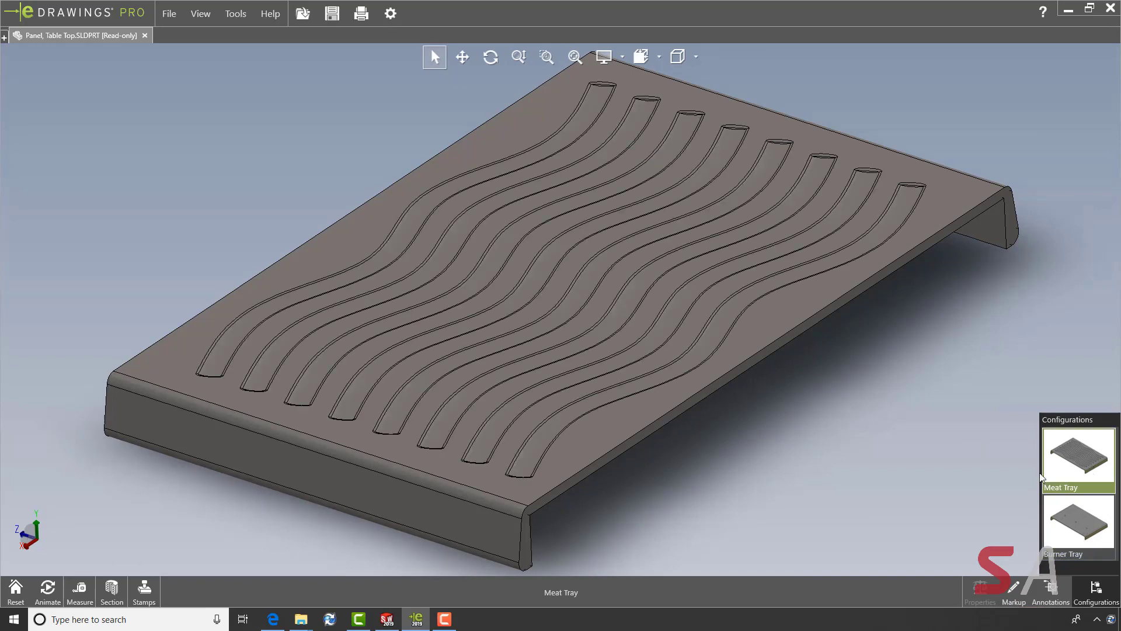
{"action": "mouse_move", "coordinate": [929, 481]}
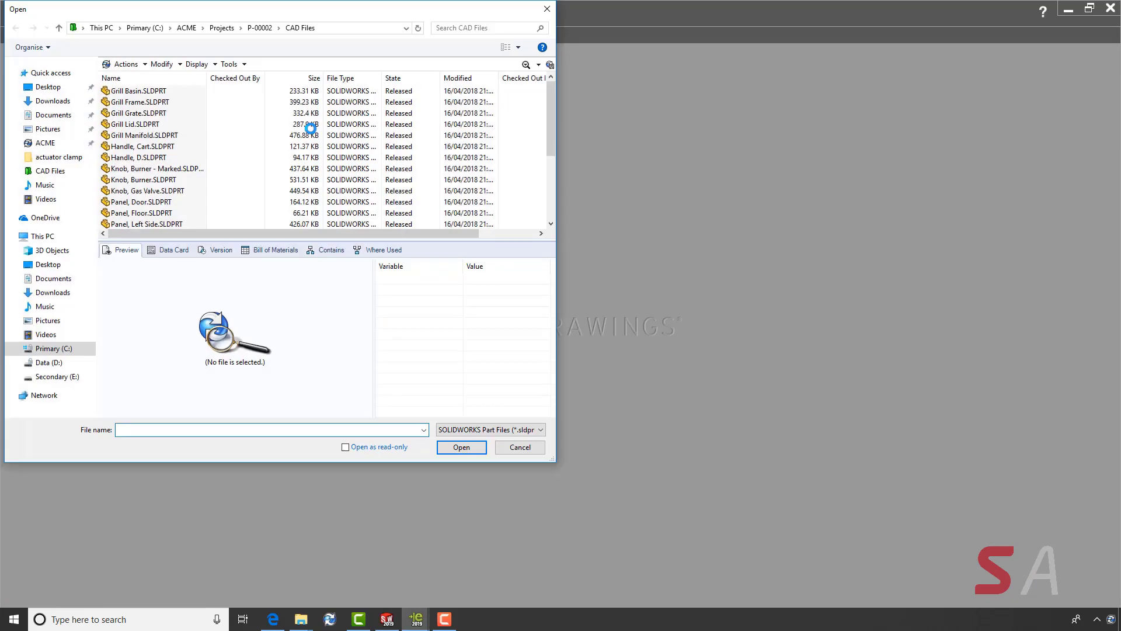
Step: Open the LP Gas Grill Assembly and save it as an eDrawings Web HTML (*.html) file
{"action": "left_click", "coordinate": [461, 446]}
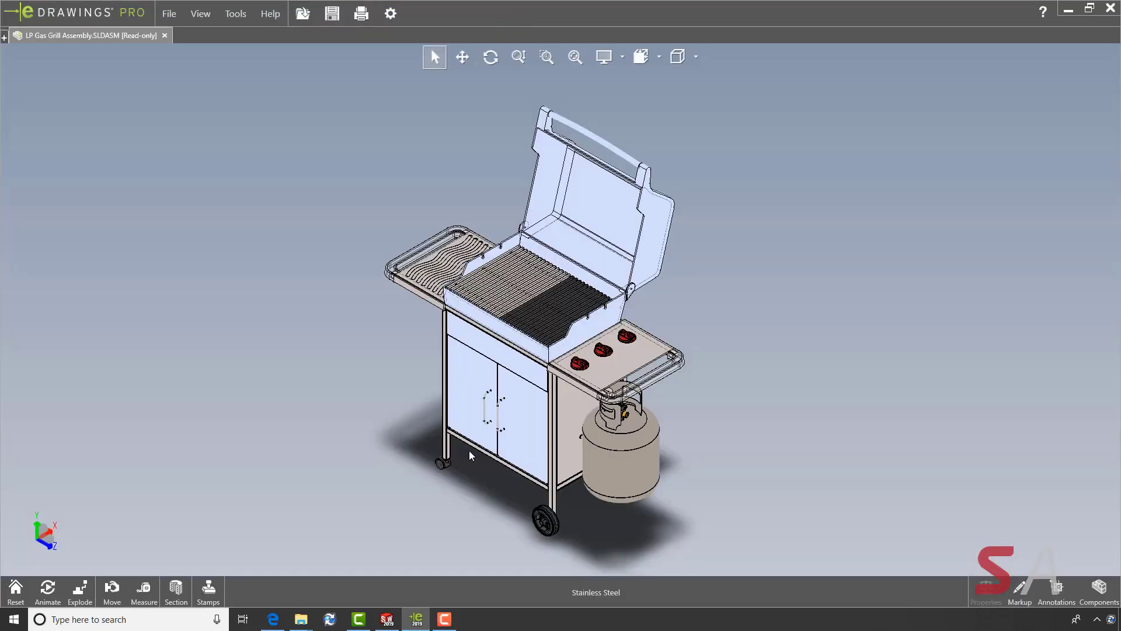
{"action": "left_click", "coordinate": [170, 13]}
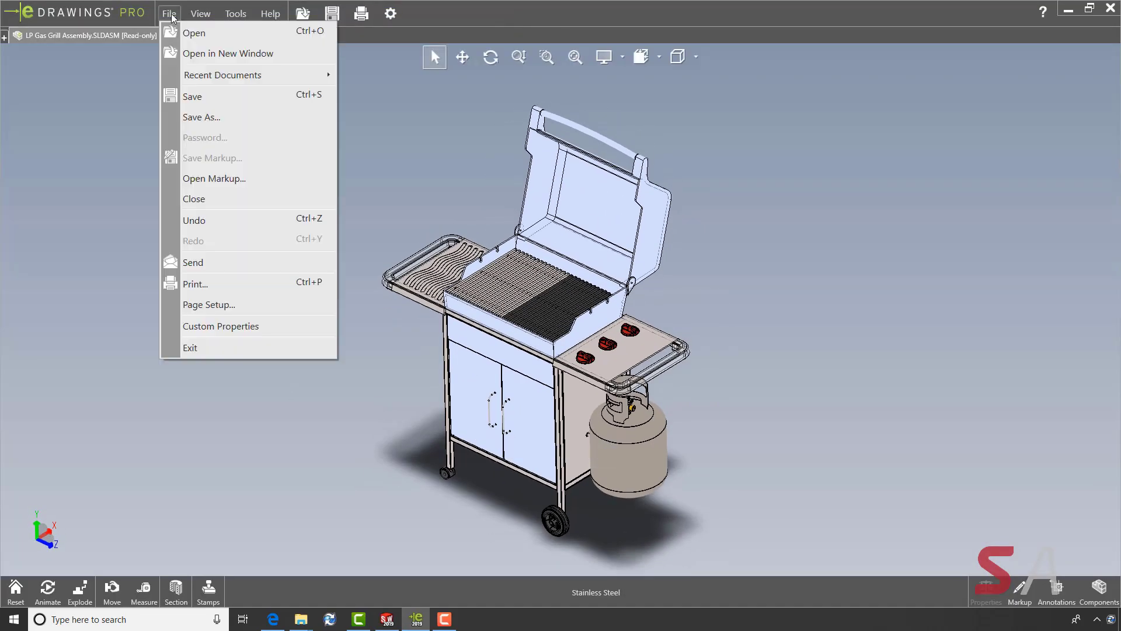
{"action": "mouse_move", "coordinate": [224, 123]}
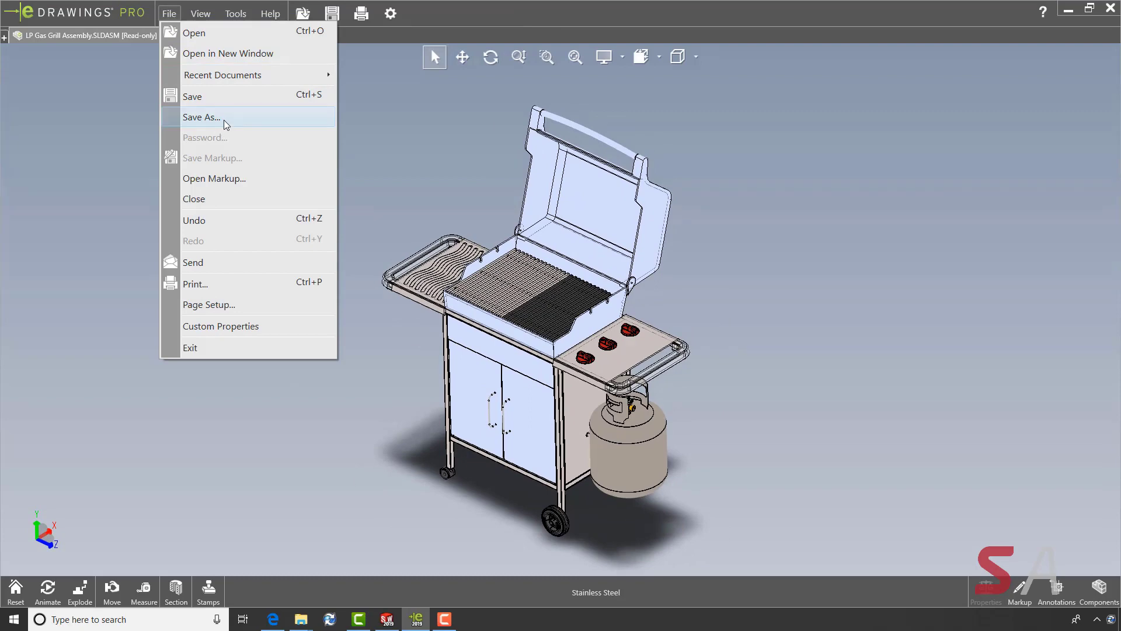
{"action": "left_click", "coordinate": [200, 116]}
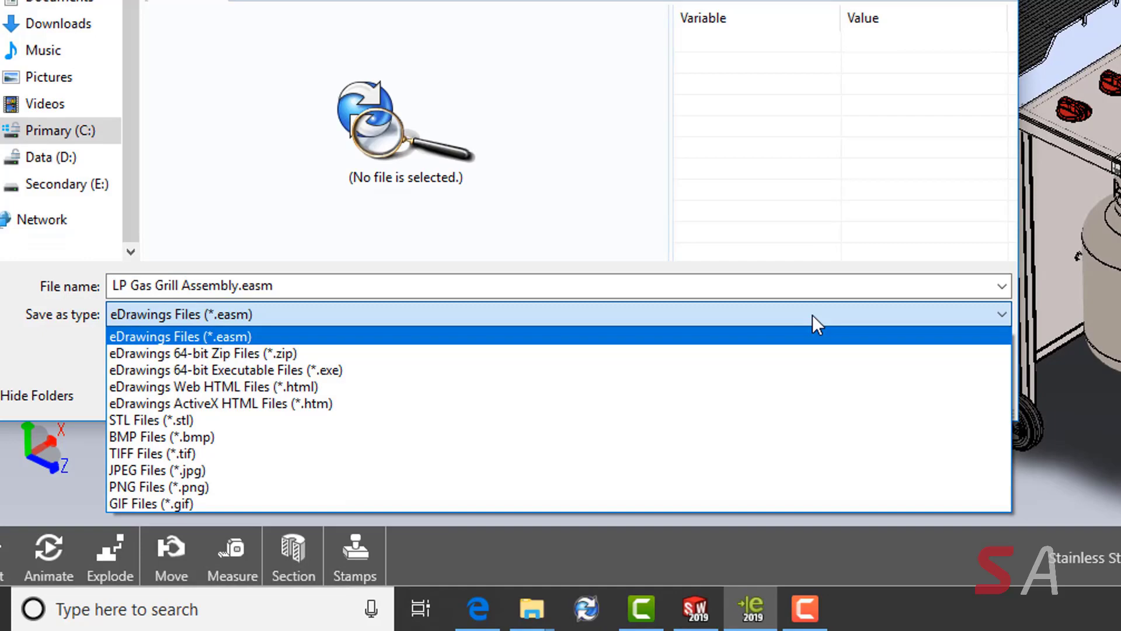
{"action": "mouse_move", "coordinate": [796, 350]}
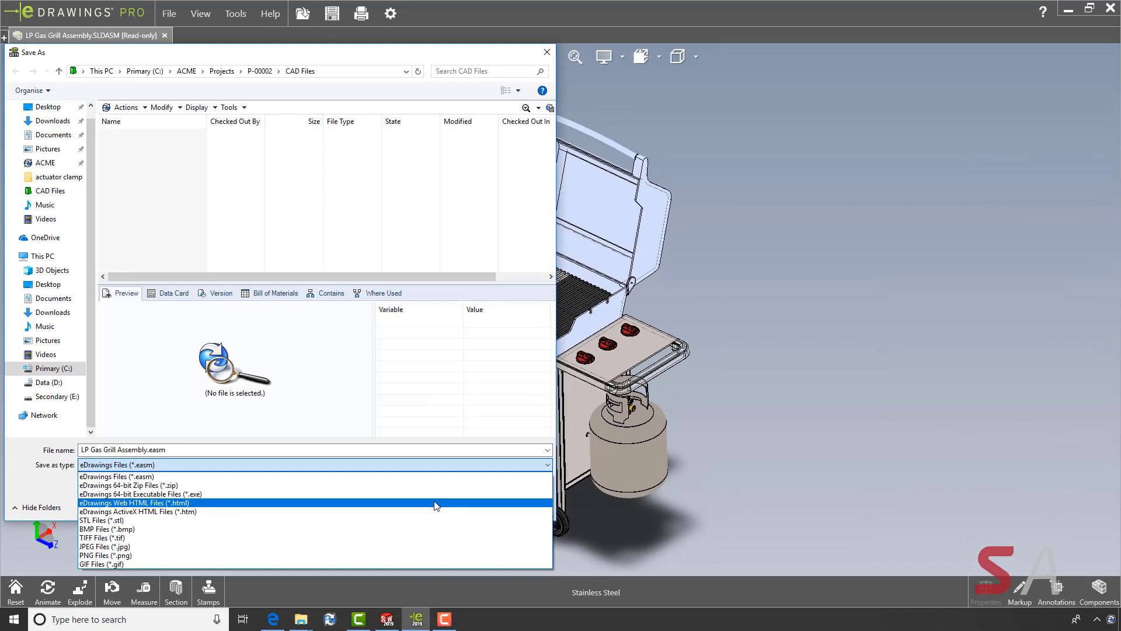
{"action": "left_click", "coordinate": [134, 502]}
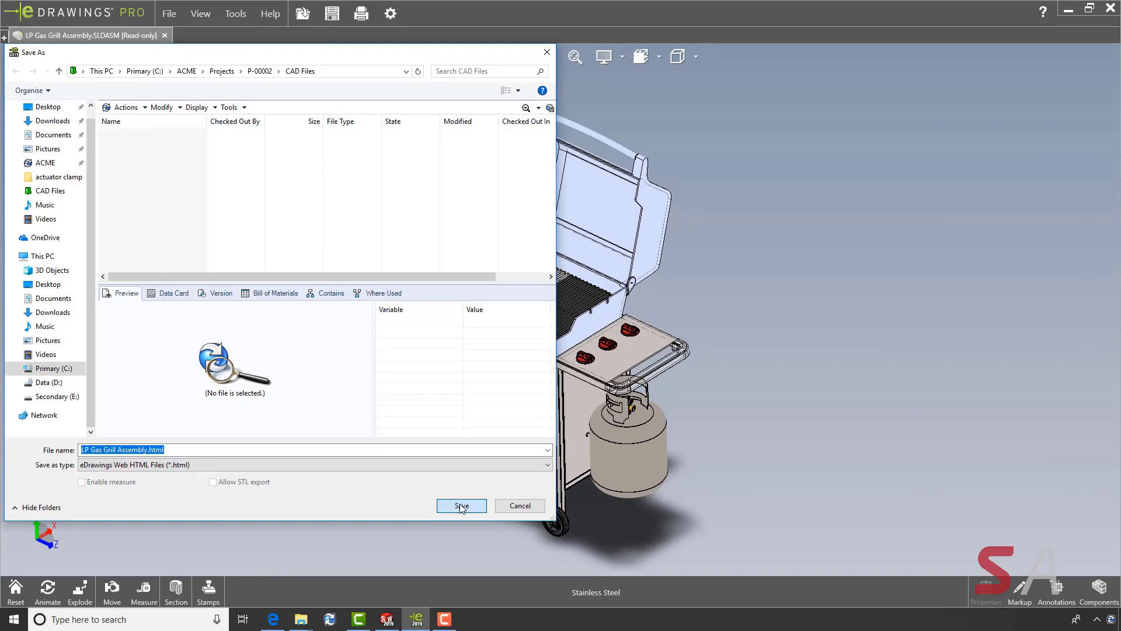
{"action": "left_click", "coordinate": [461, 505]}
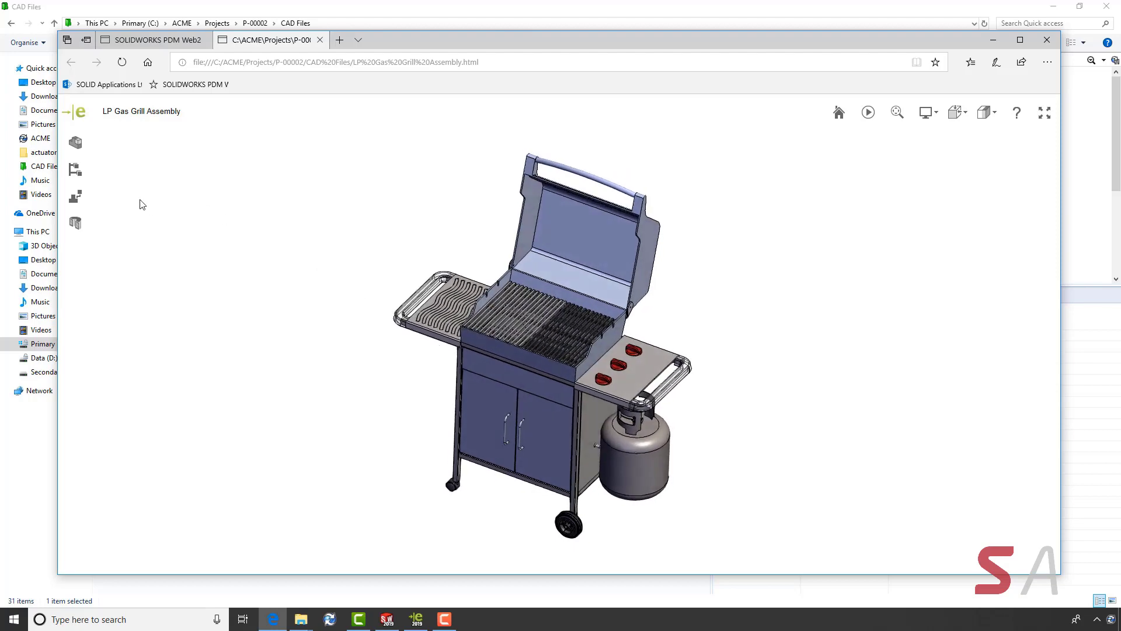
Step: List the grill's components in the web viewer and explode the assembly with the Explode slider
{"action": "left_click", "coordinate": [75, 141]}
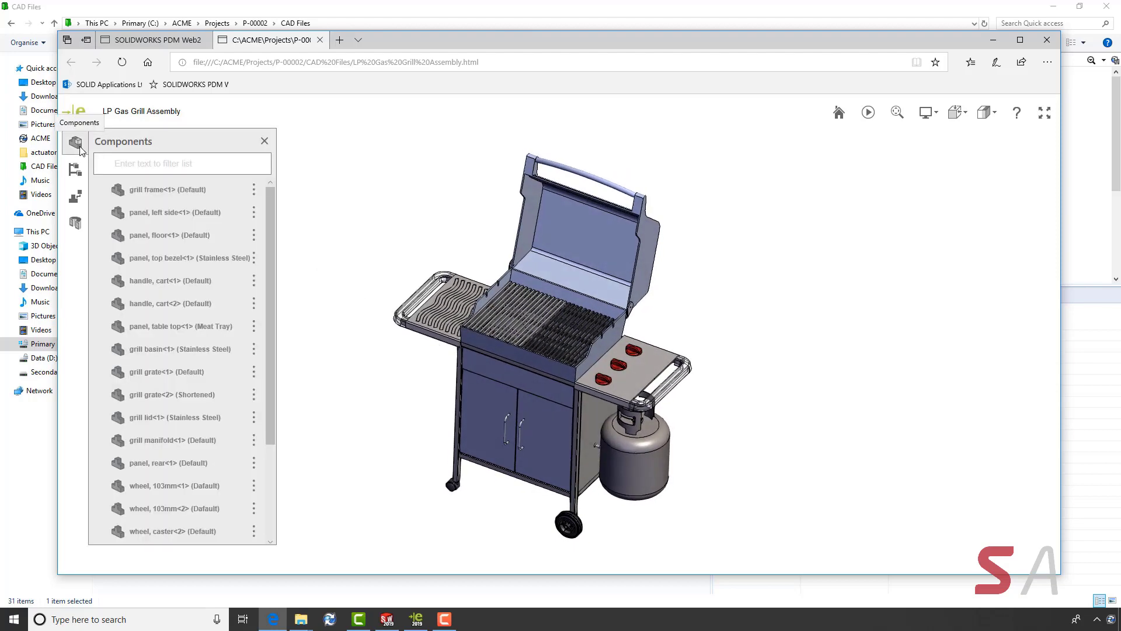
{"action": "left_click", "coordinate": [75, 169]}
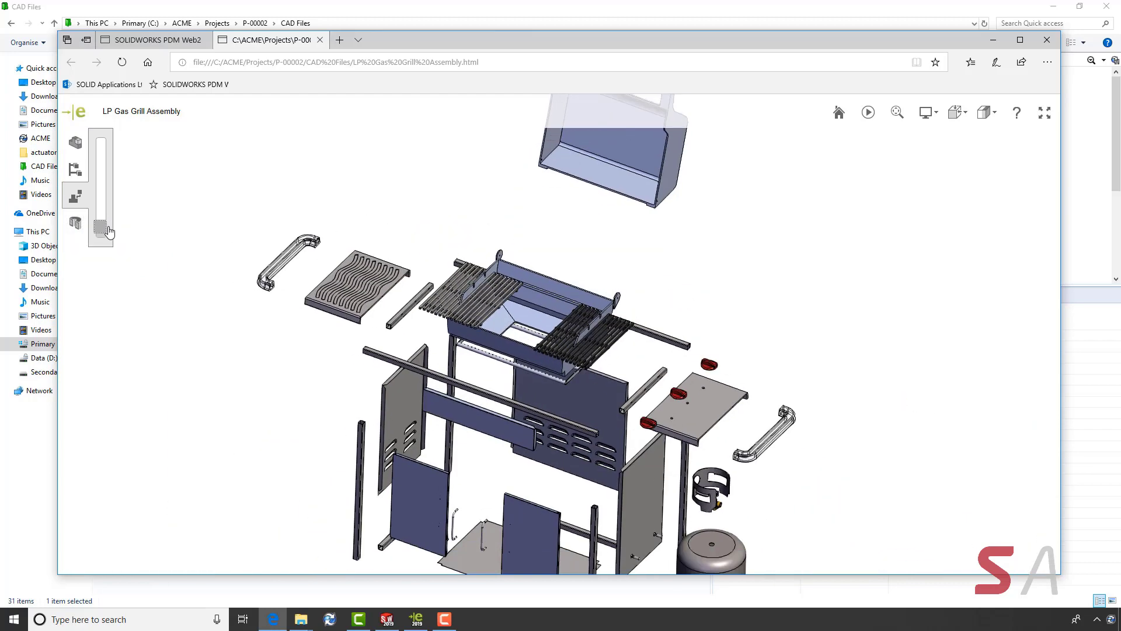
{"action": "left_click", "coordinate": [925, 112]}
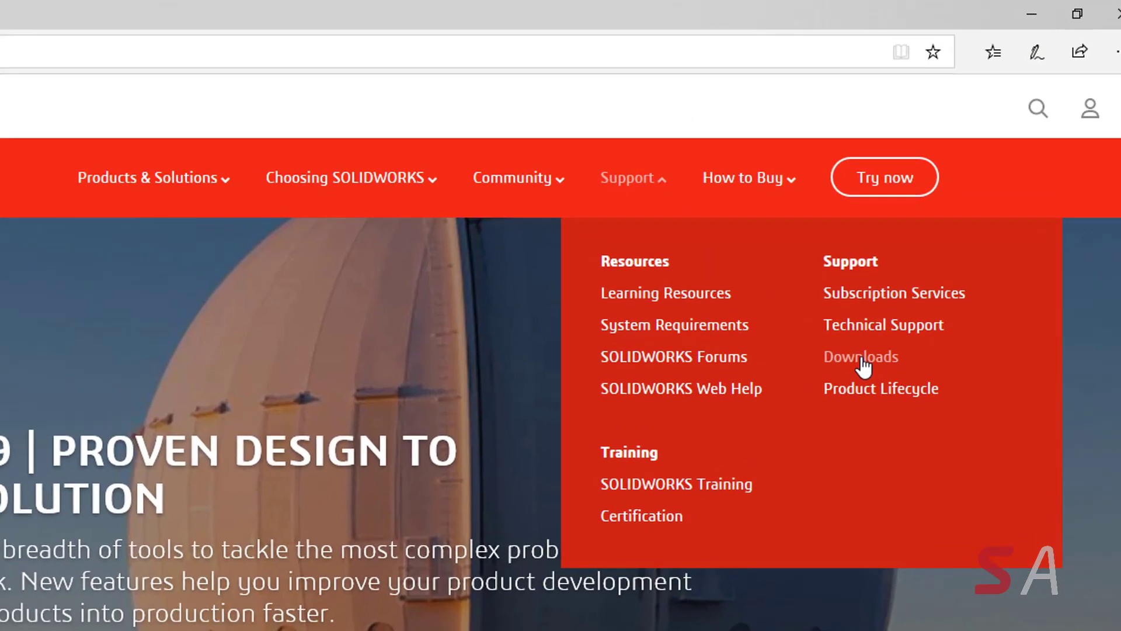
Step: Go to Support > Downloads, show the FREE TOOLS list, and choose eDrawings (64-bit)
{"action": "left_click", "coordinate": [861, 358]}
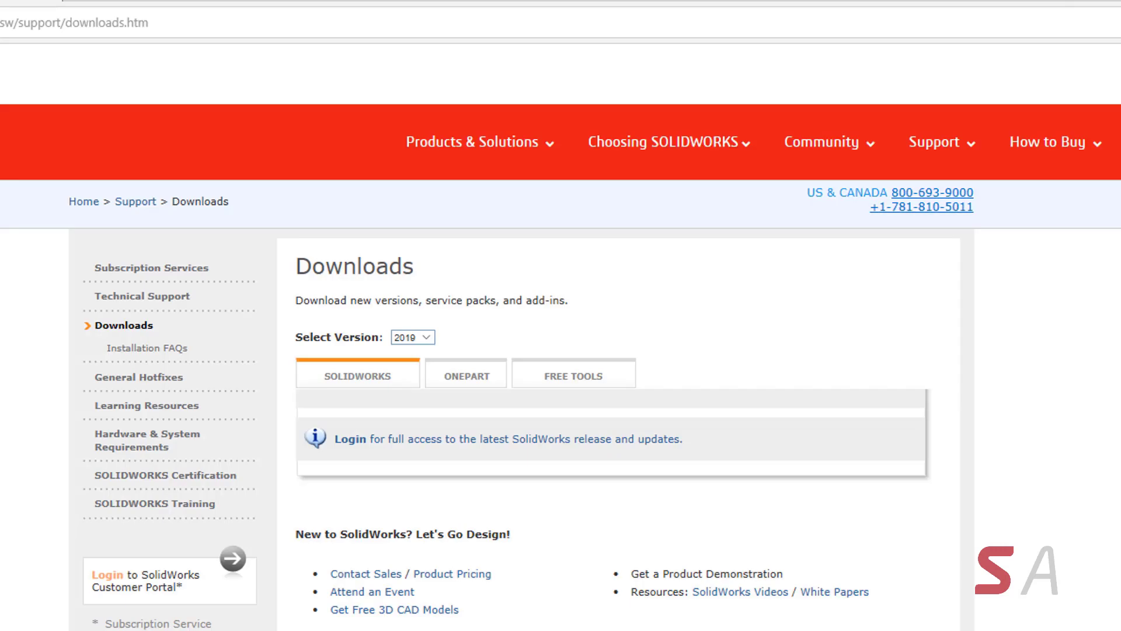
{"action": "left_click", "coordinate": [574, 376]}
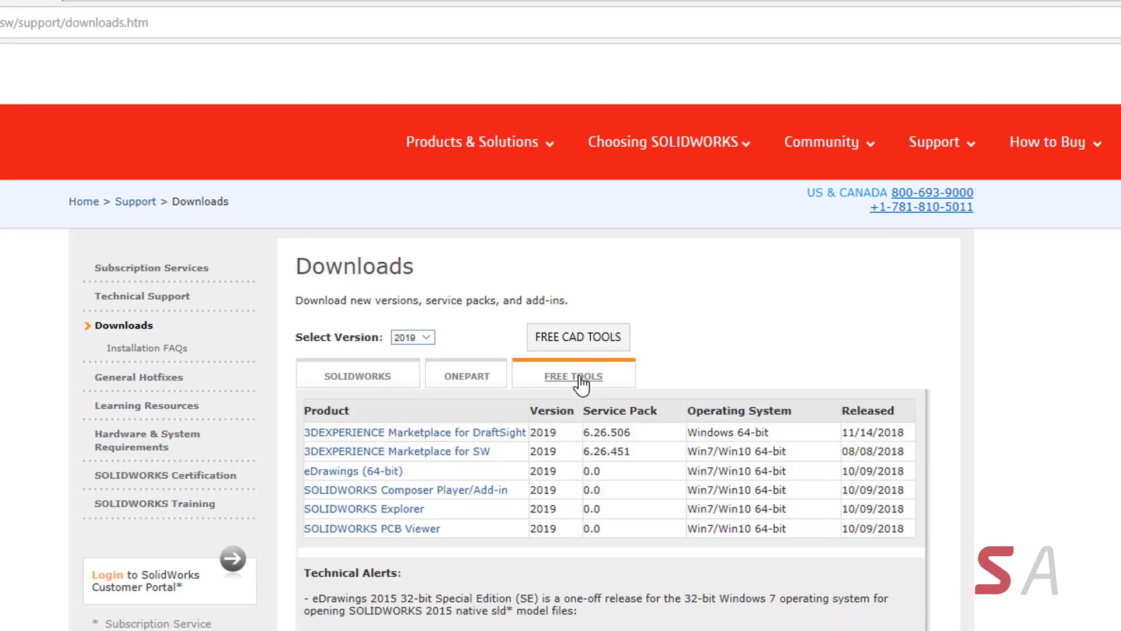
{"action": "left_click", "coordinate": [354, 471]}
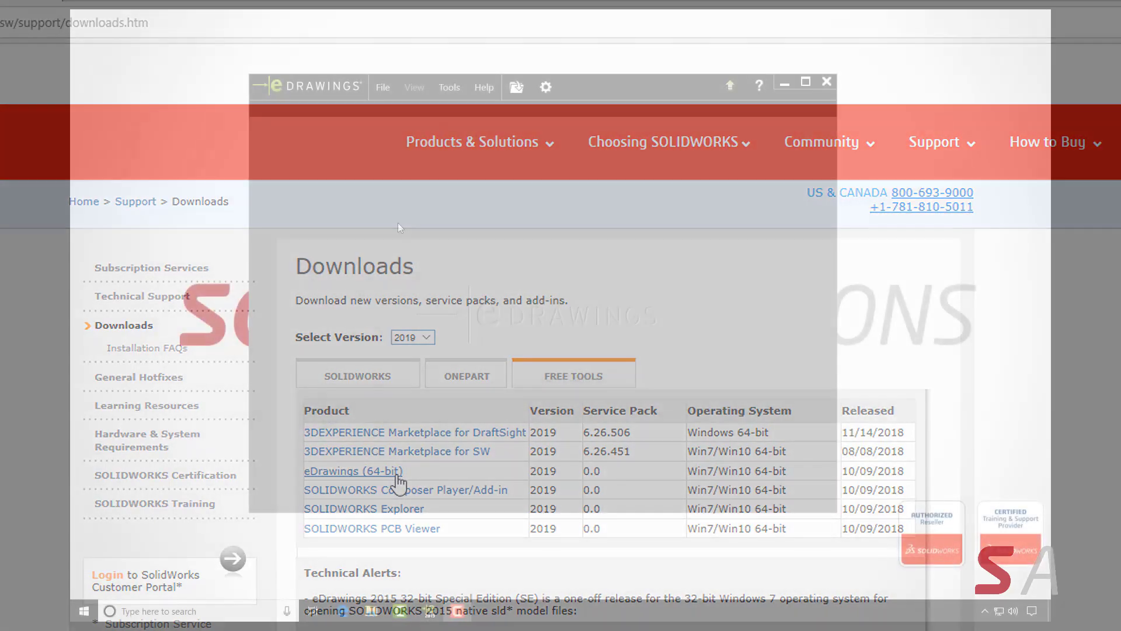
Step: Open the Gearbox Assembly in the free eDrawings 2019 viewer
{"action": "left_click", "coordinate": [383, 86]}
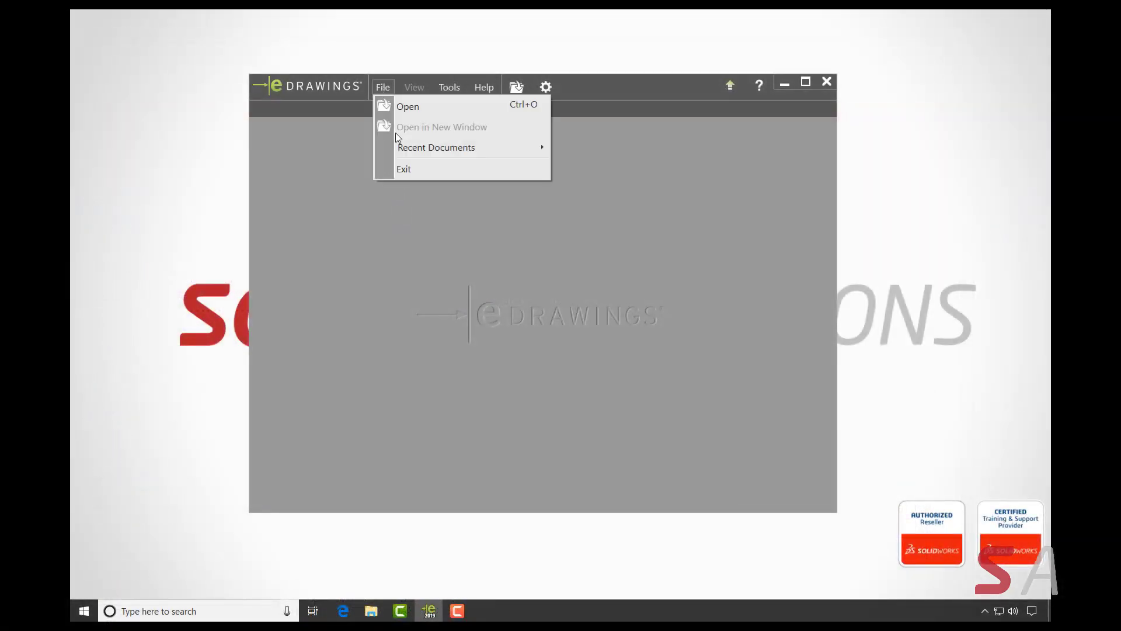
{"action": "left_click", "coordinate": [408, 106]}
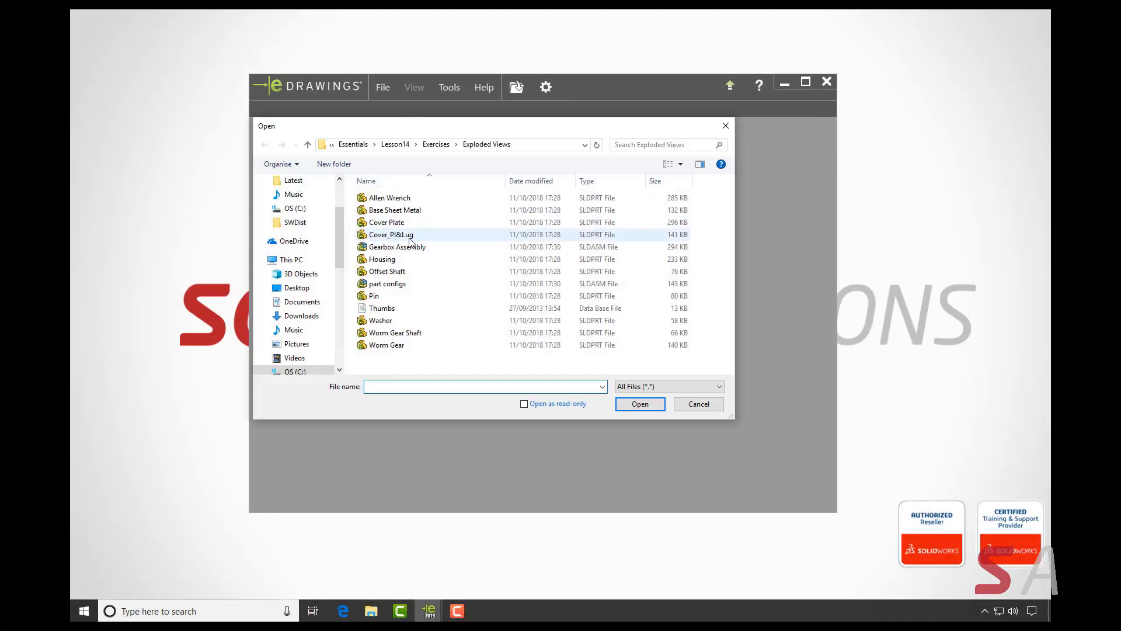
{"action": "left_click", "coordinate": [639, 404]}
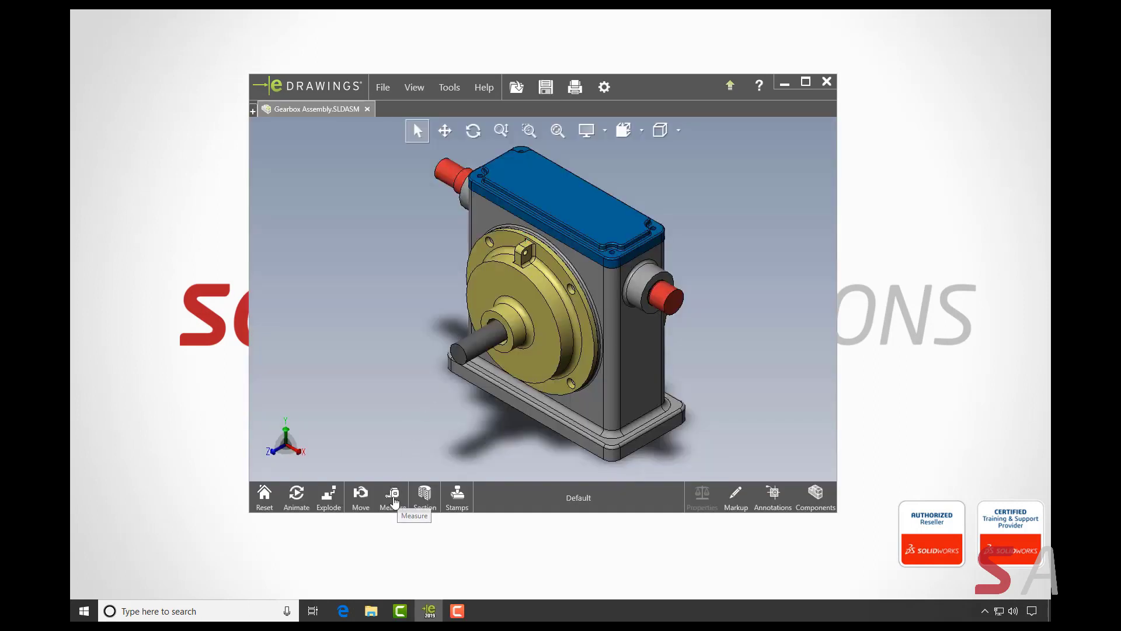
Step: Measure the round shaft edge of the gearbox
{"action": "left_click", "coordinate": [393, 494]}
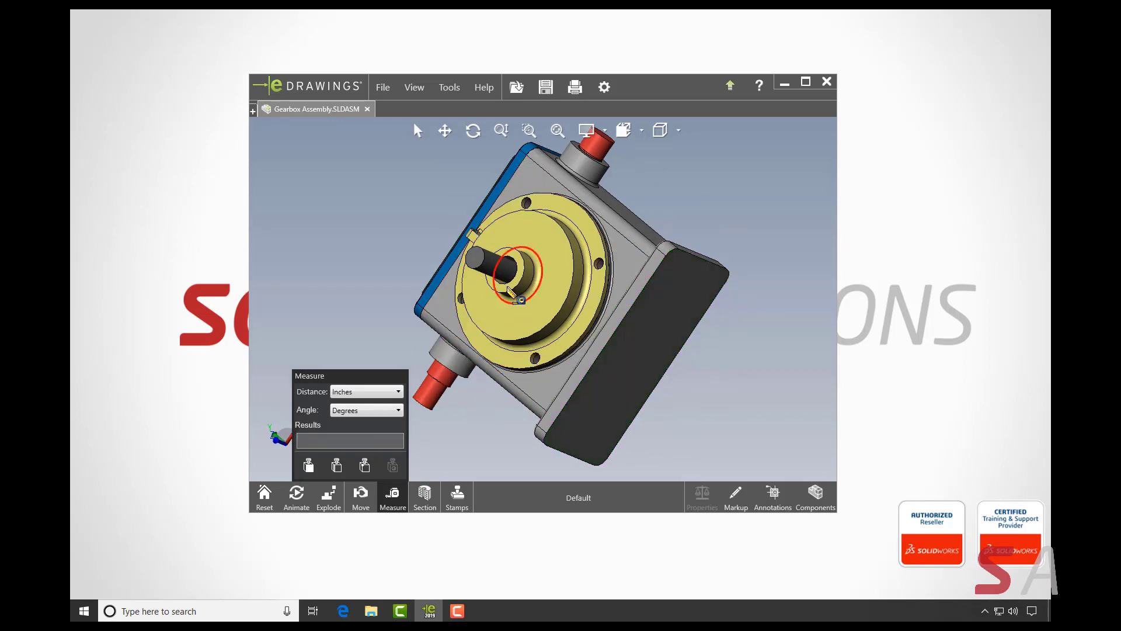
{"action": "left_click", "coordinate": [509, 283]}
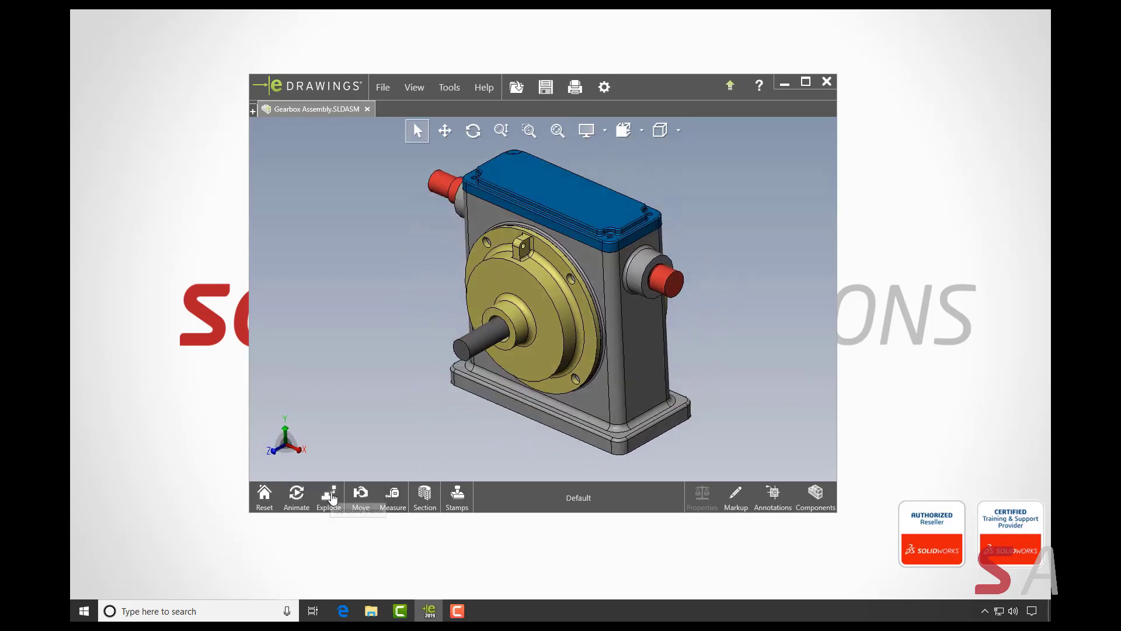
Step: Explode the gearbox, collapse it again, then cut it open with a section plane
{"action": "left_click", "coordinate": [328, 495]}
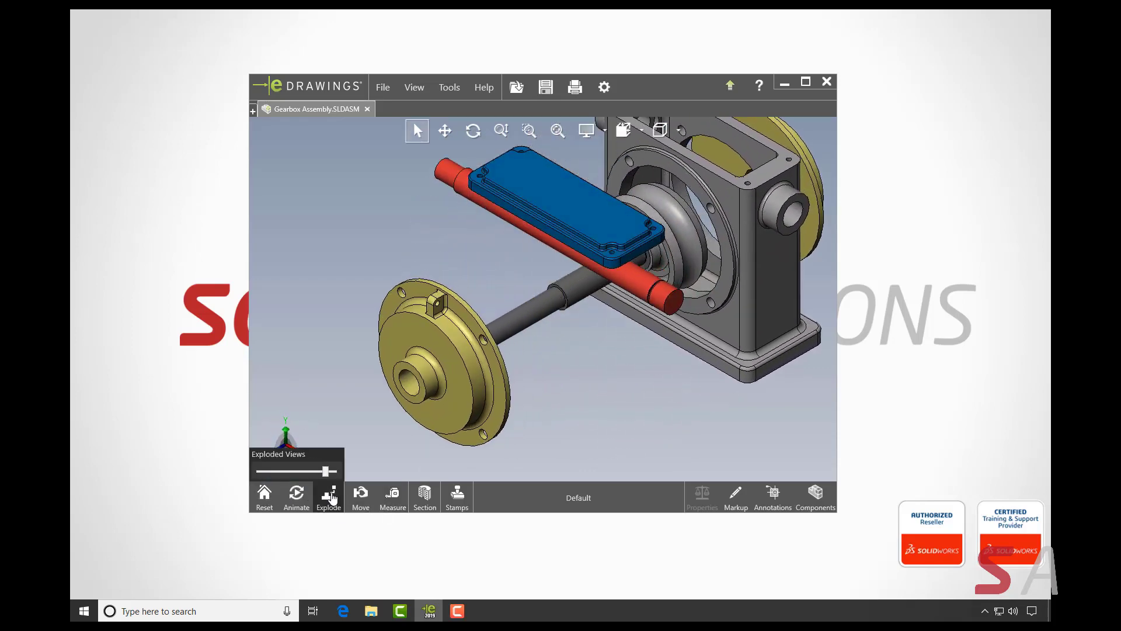
{"action": "left_click", "coordinate": [264, 497]}
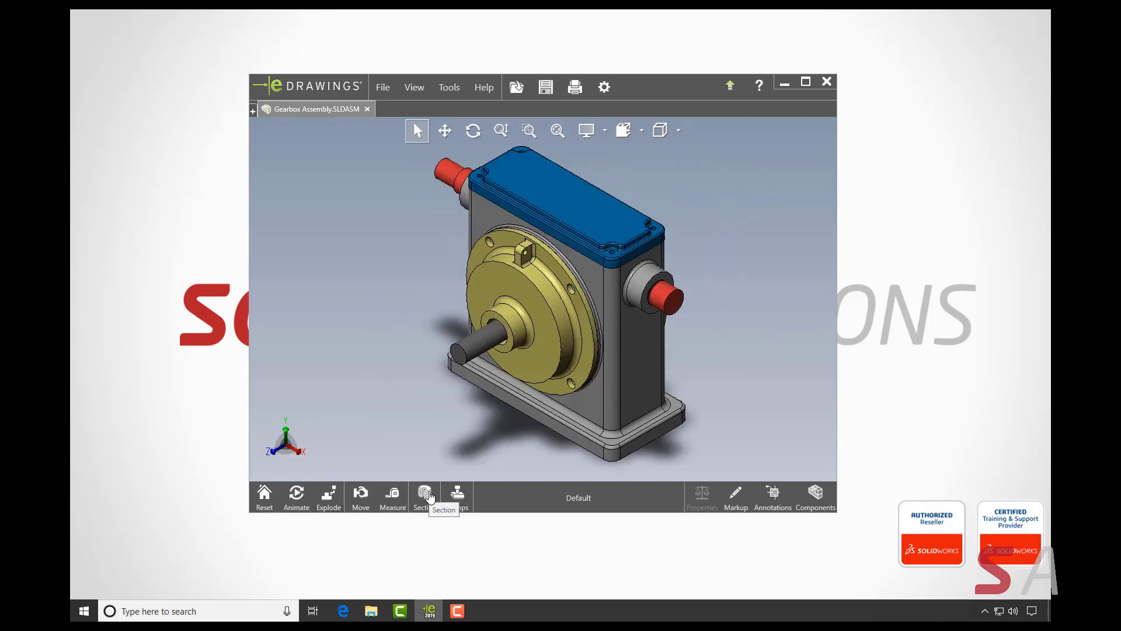
{"action": "left_click", "coordinate": [424, 497]}
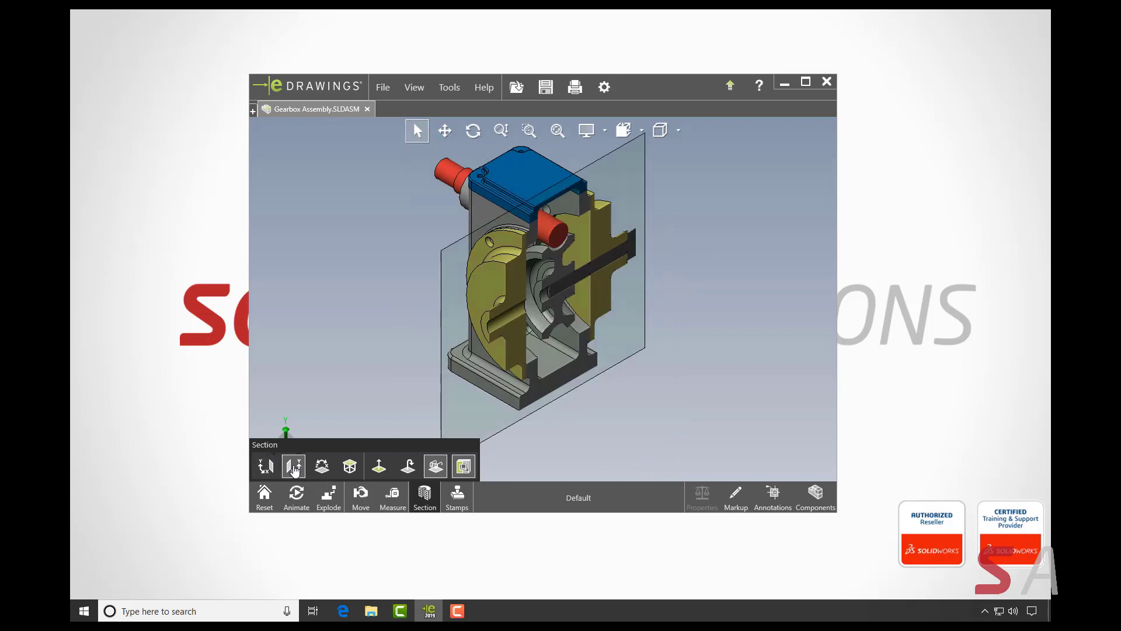